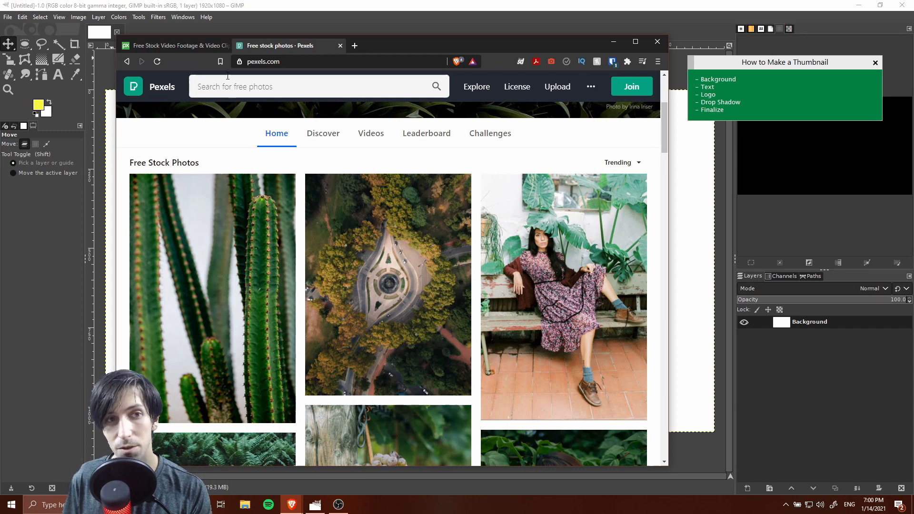
- Browse the Pexels and Pixabay video pages, then return to the blank GIMP canvas
click(172, 46)
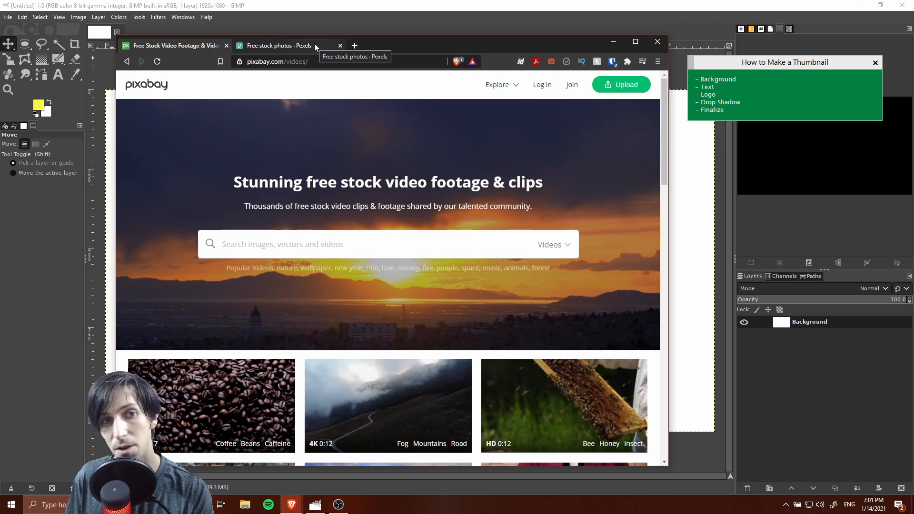
click(278, 46)
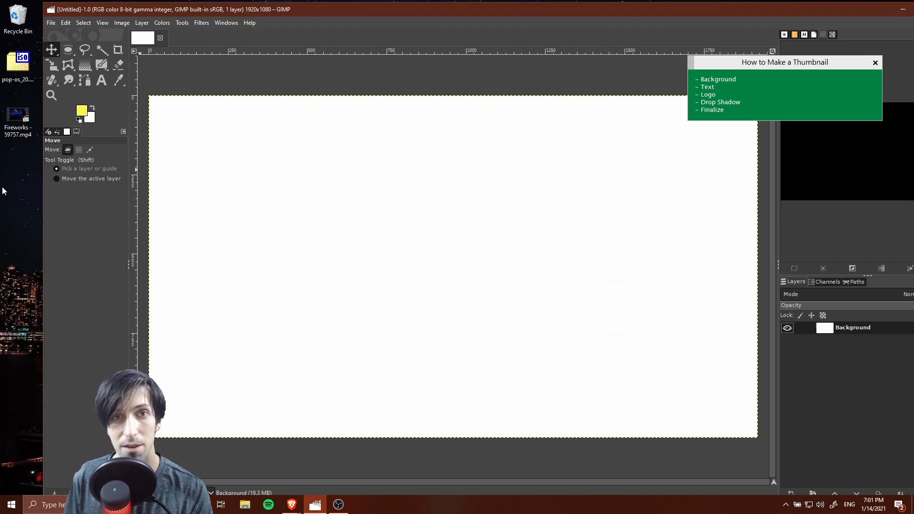
mouse_move(4, 163)
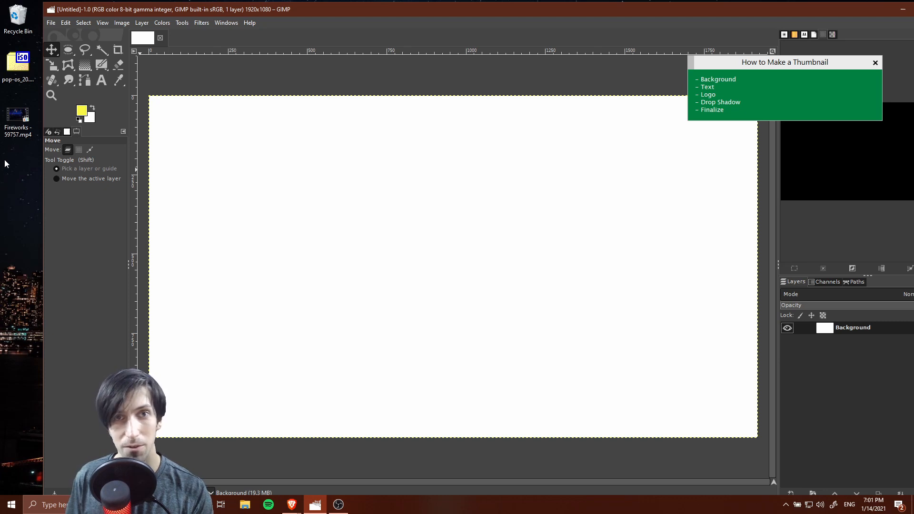
mouse_move(26, 161)
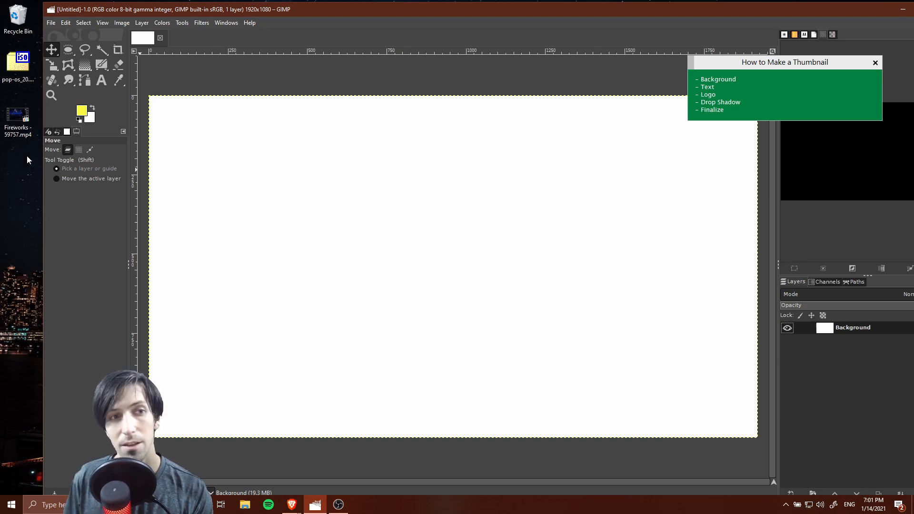
mouse_move(26, 151)
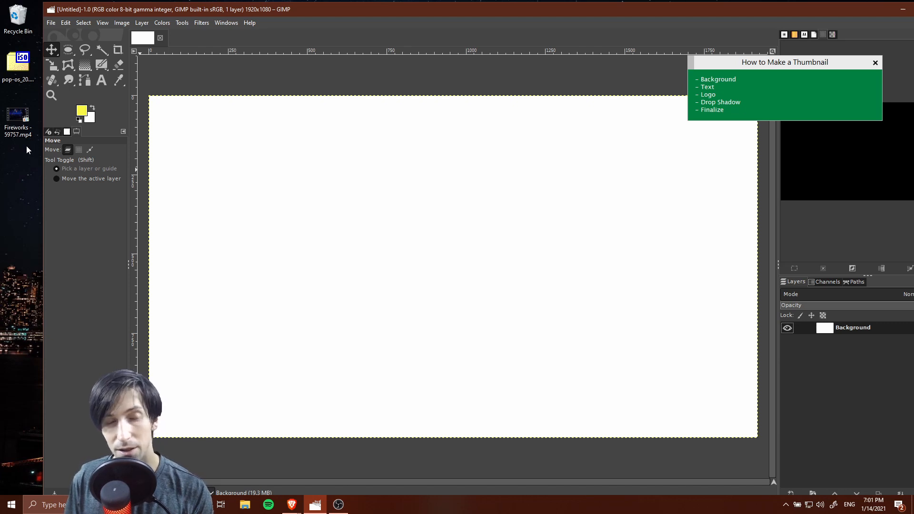
mouse_move(13, 144)
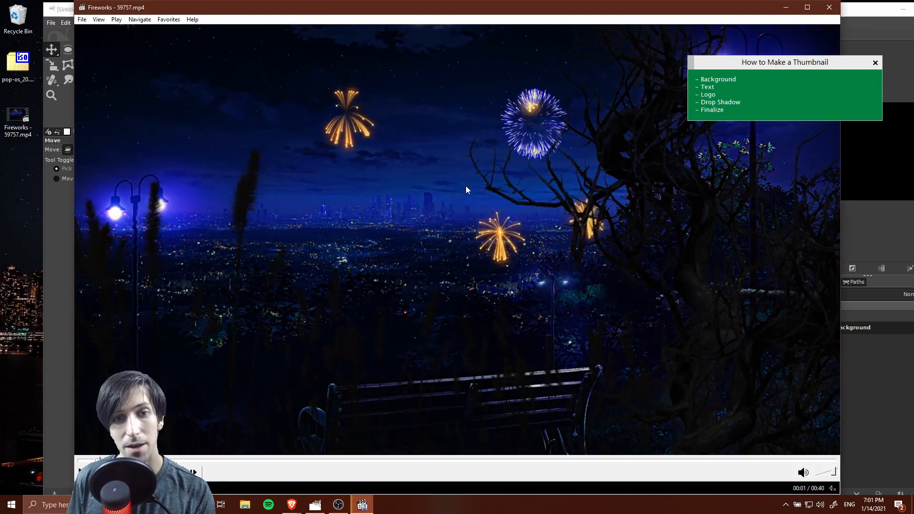
mouse_move(128, 319)
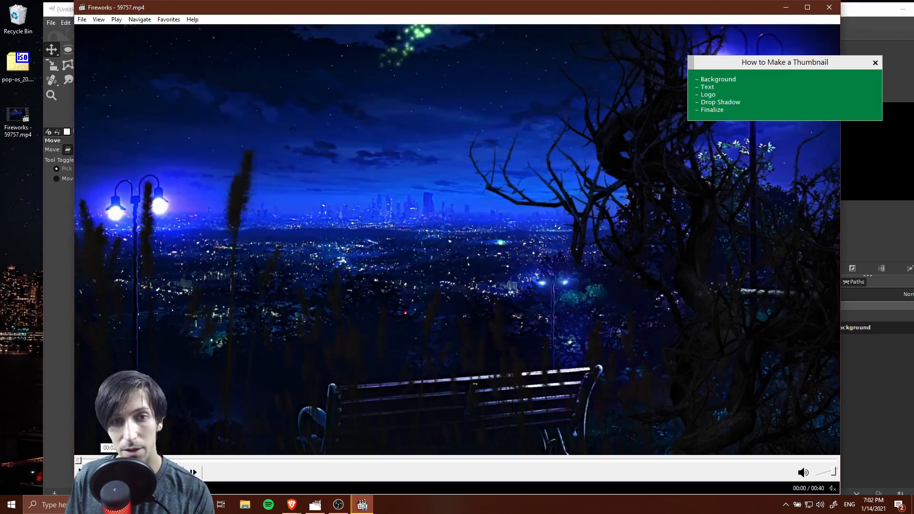
- Play the fireworks clip and save the 0:33 frame as a JPG snapshot
click(194, 472)
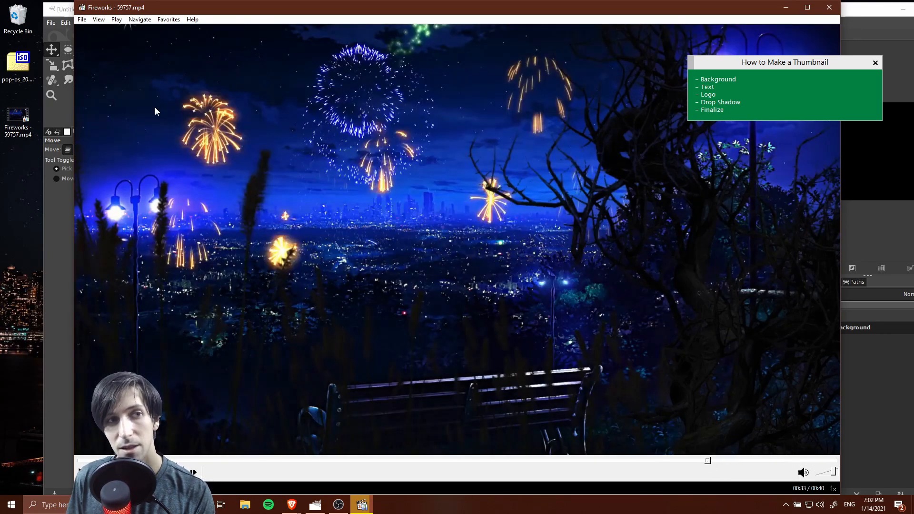
click(83, 19)
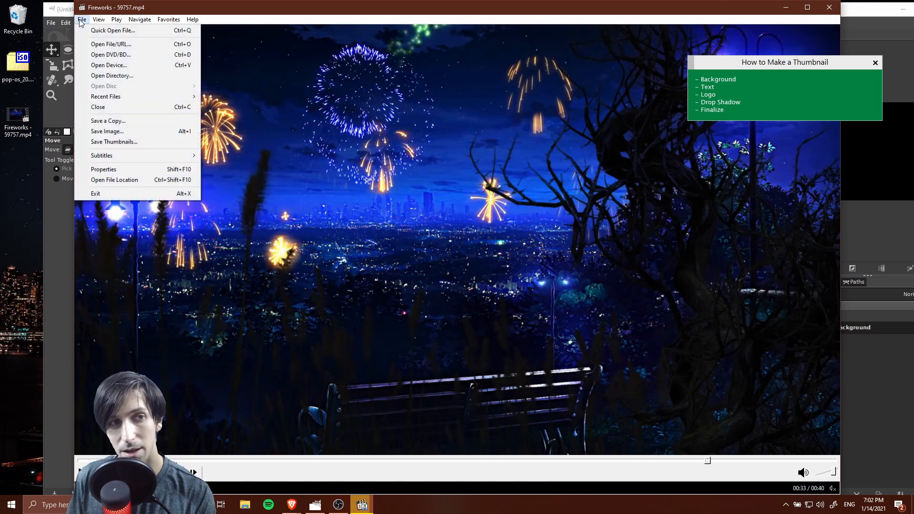
mouse_move(107, 131)
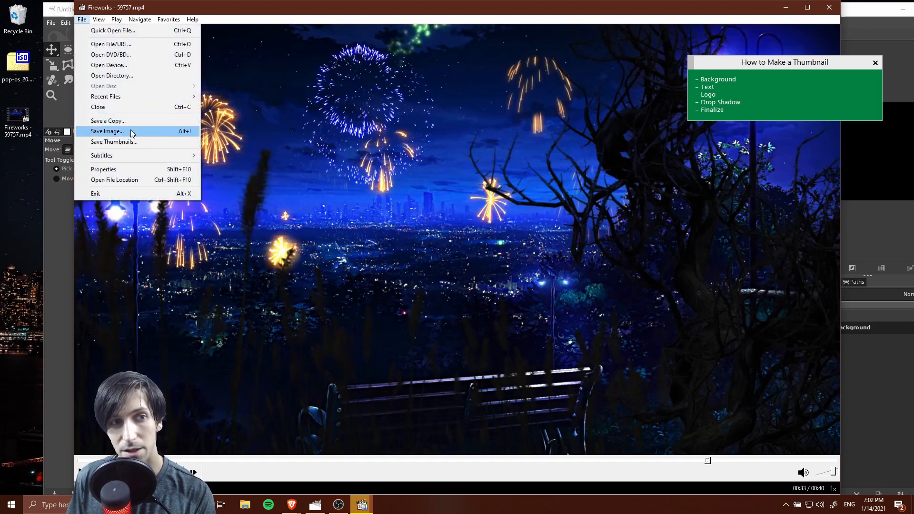
click(106, 131)
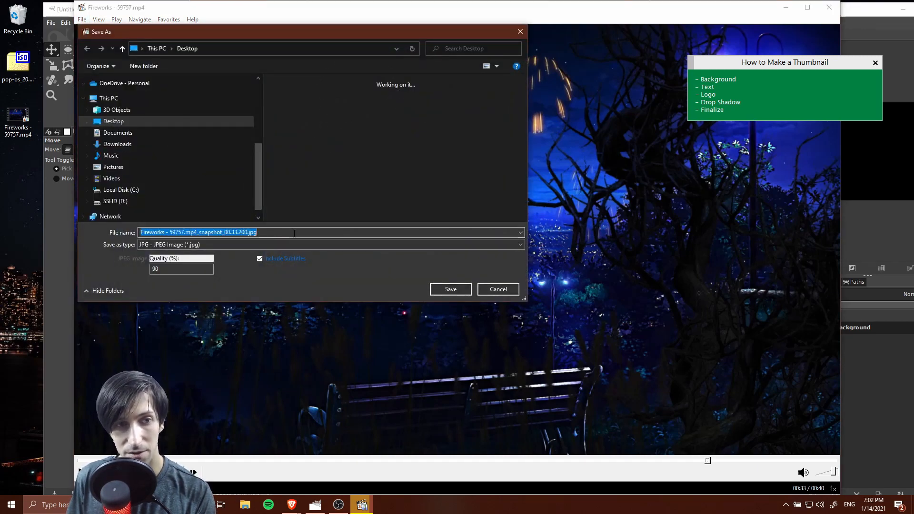
click(449, 289)
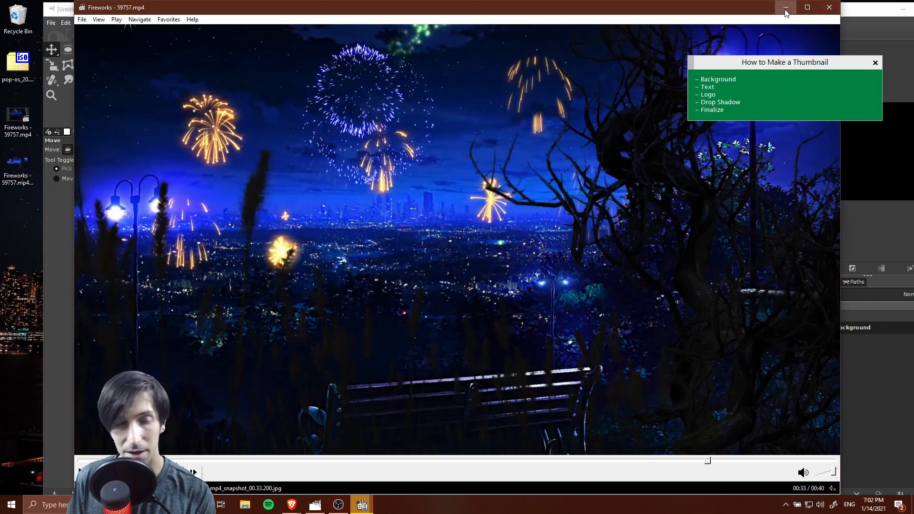
- Hide the player and add the fireworks snapshot as a layer over the white background
click(786, 7)
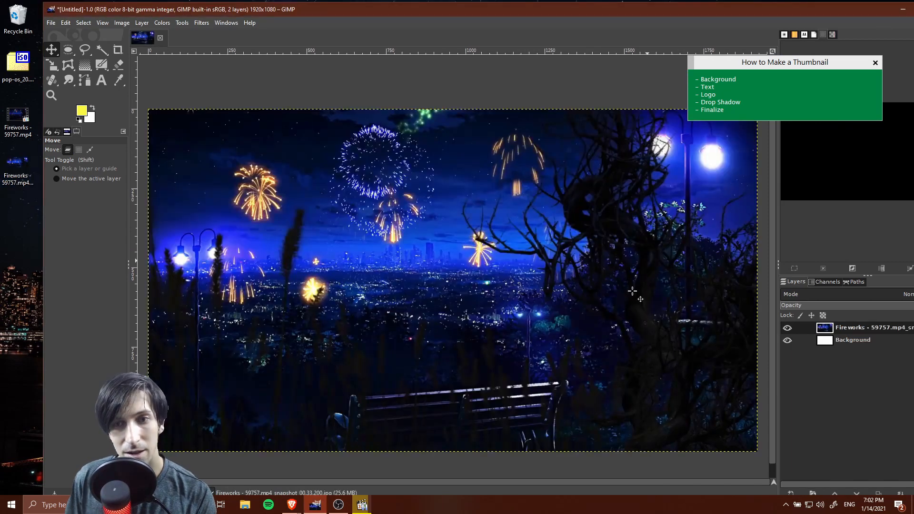
mouse_move(50, 33)
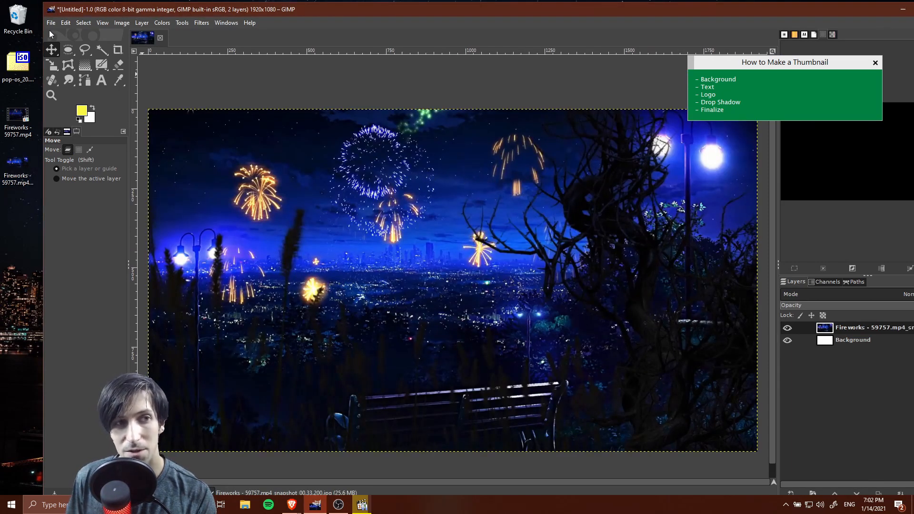
mouse_move(52, 30)
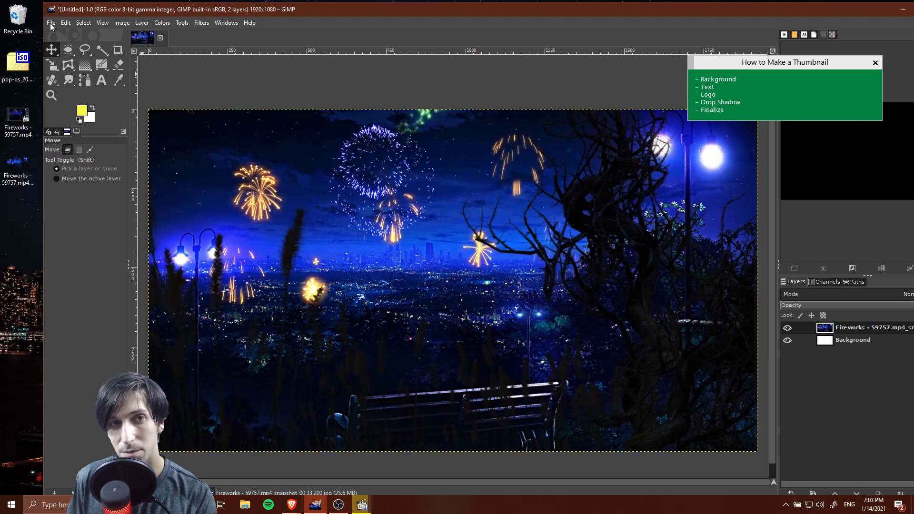
click(50, 23)
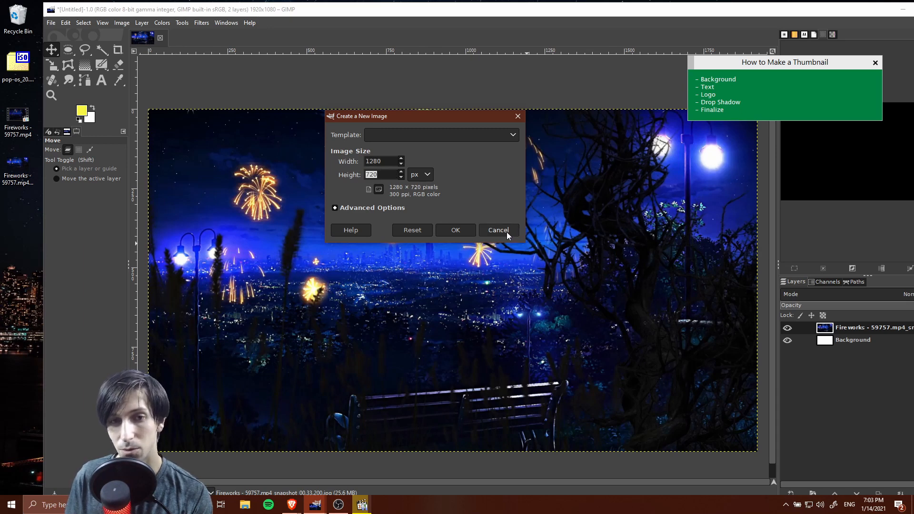
click(498, 229)
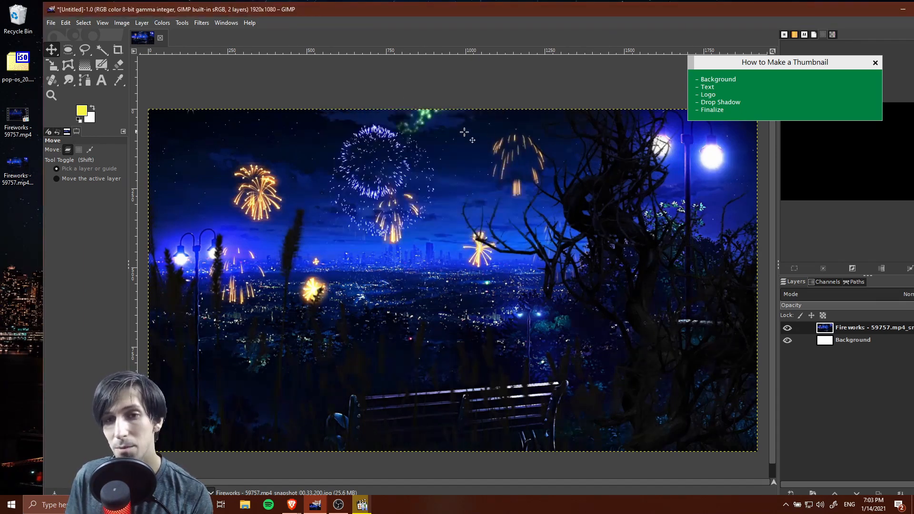
- Switch from the Scale tool to the Text tool set to white Bebas Neue, size 350
click(52, 65)
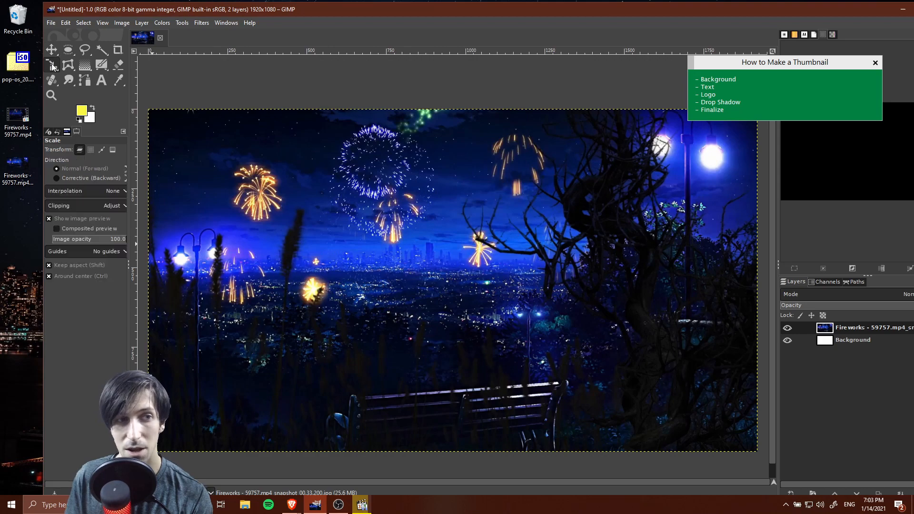
mouse_move(57, 77)
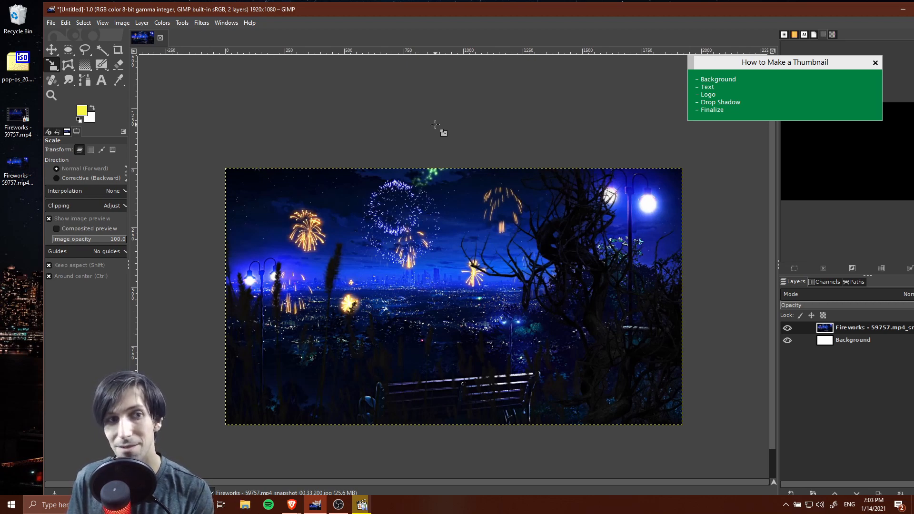
click(101, 80)
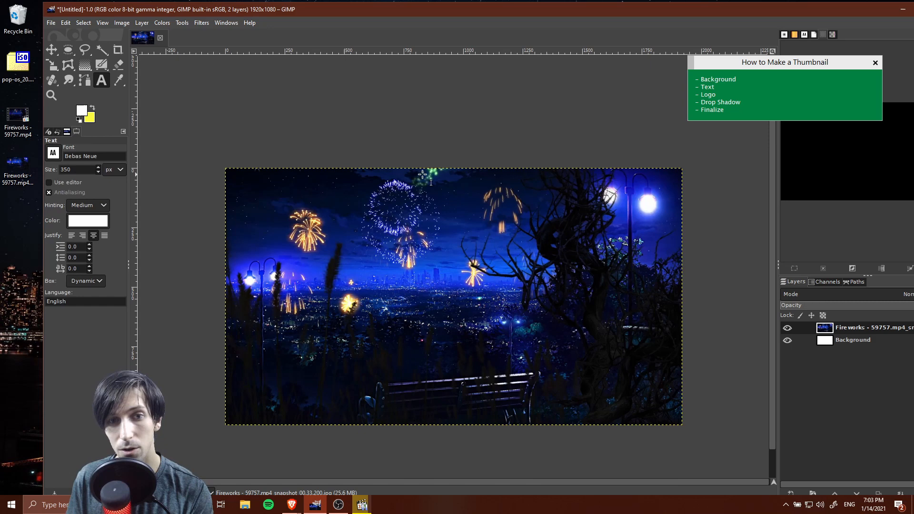
mouse_move(273, 194)
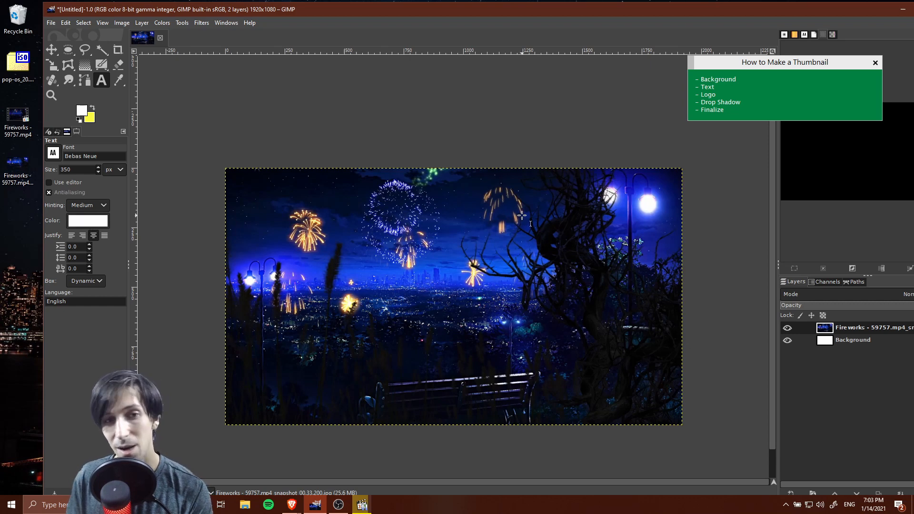
- Type 'MAKING THUMBNAILS' in a text box near the image's top-left
click(268, 195)
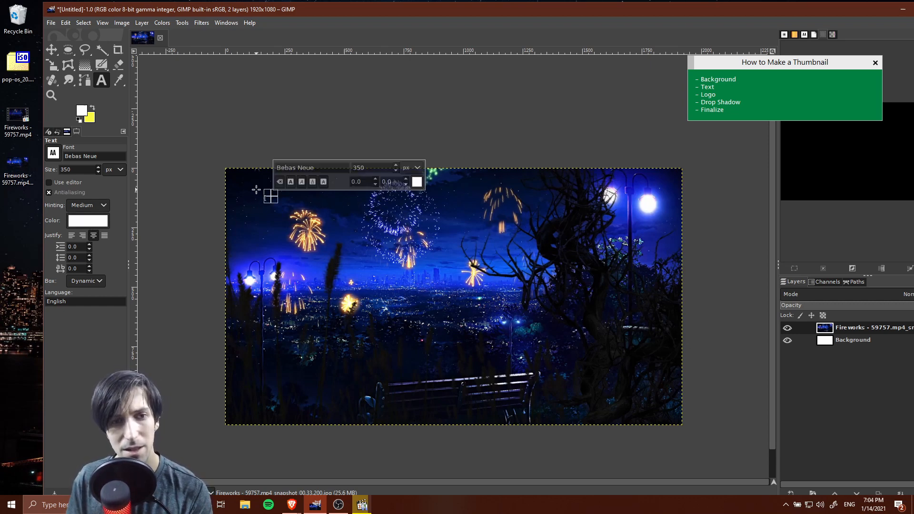
mouse_move(681, 333)
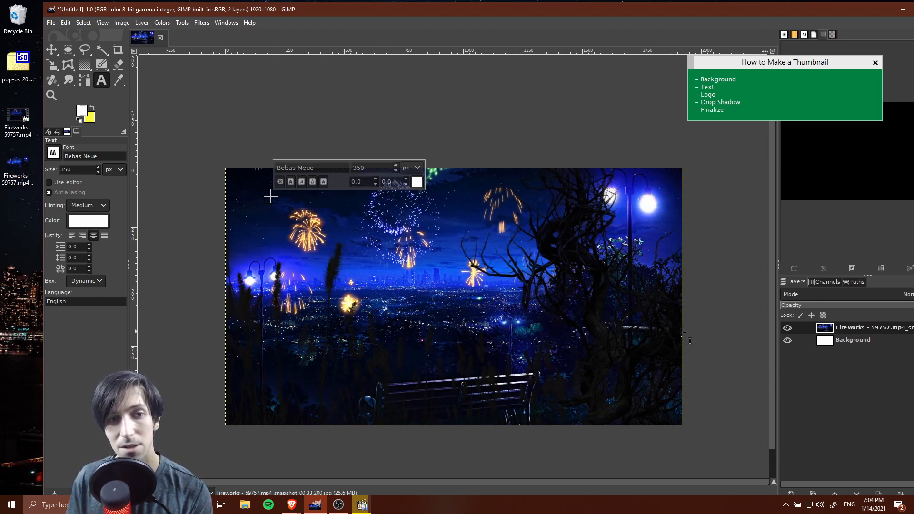
mouse_move(710, 331)
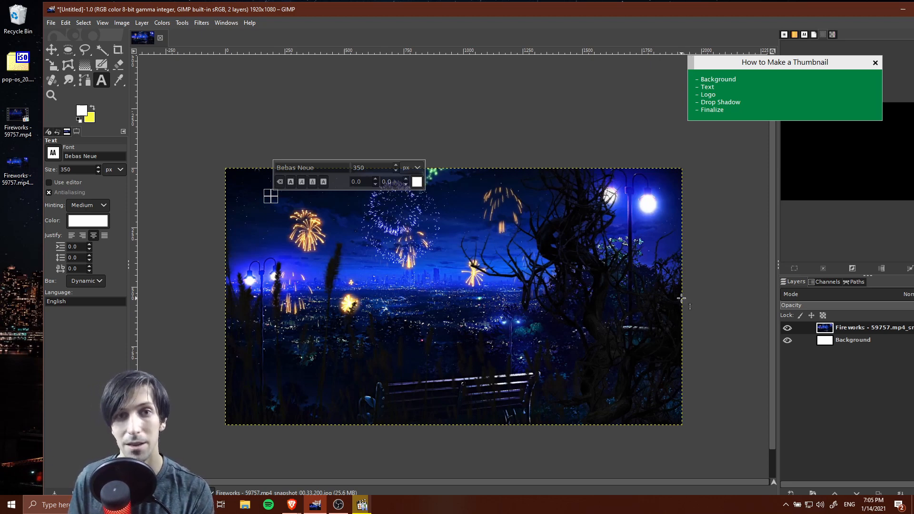
mouse_move(852, 397)
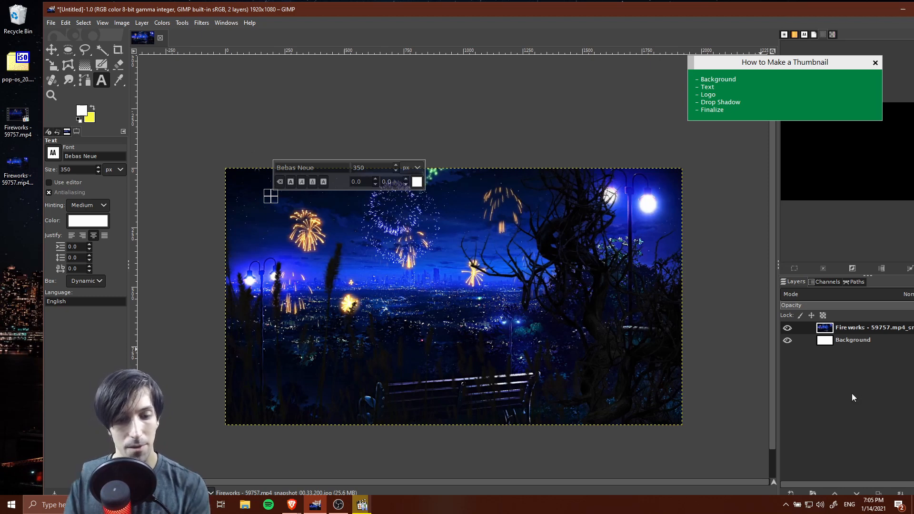
text(MAKING THUMBNAILS)
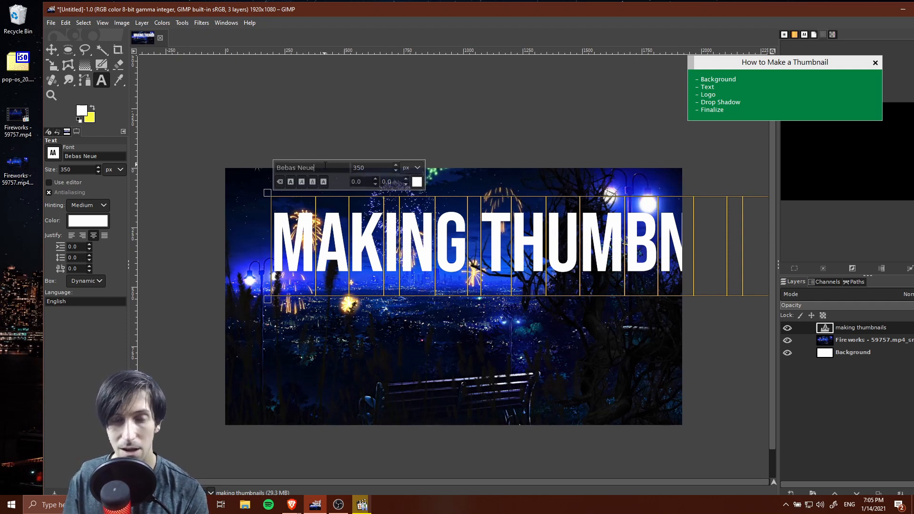
mouse_move(291, 268)
text(BigNo)
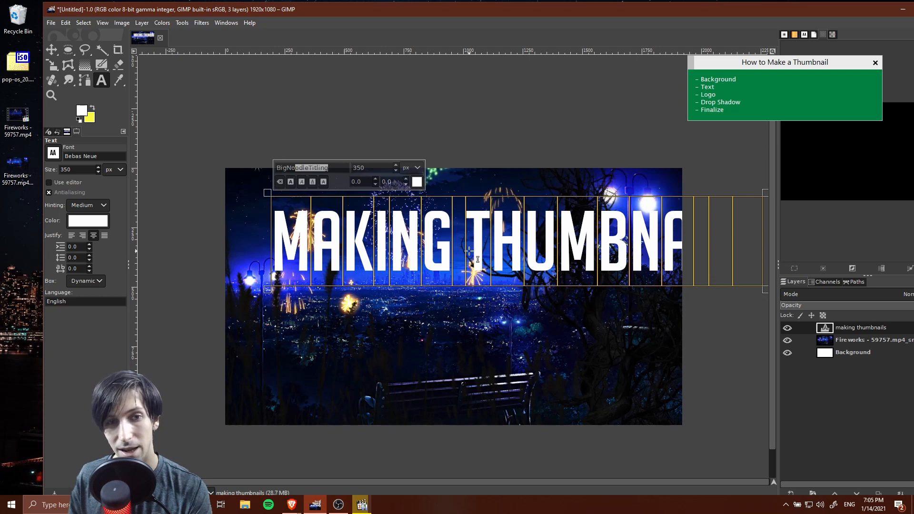
- Apply the BigNoodleTitling font to the title and resize it to 300
click(286, 245)
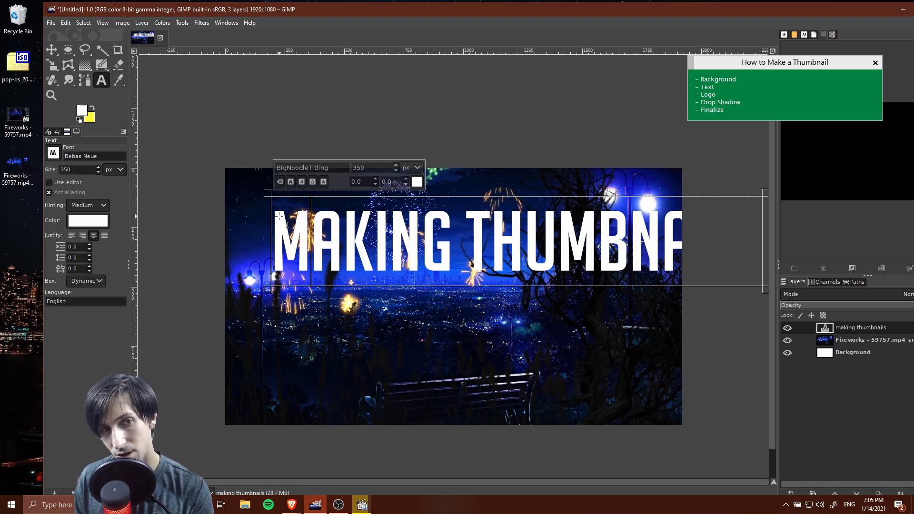
click(309, 167)
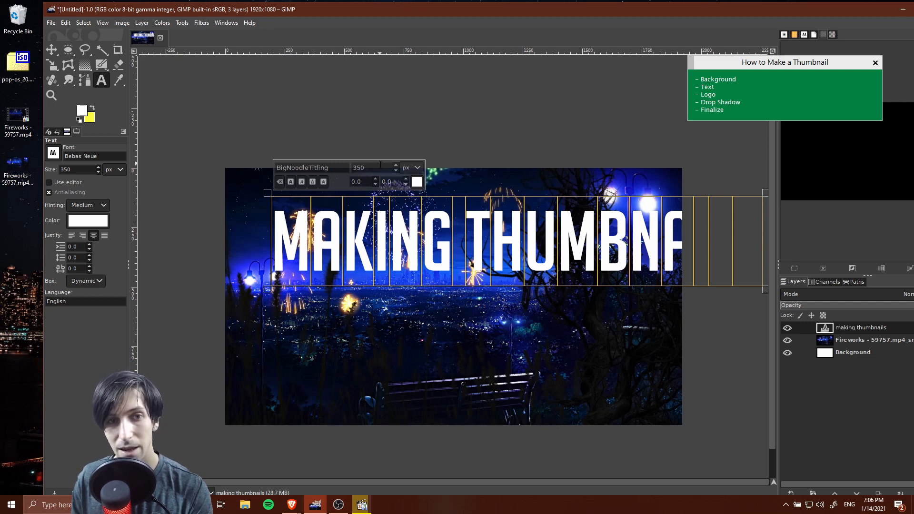
mouse_move(376, 169)
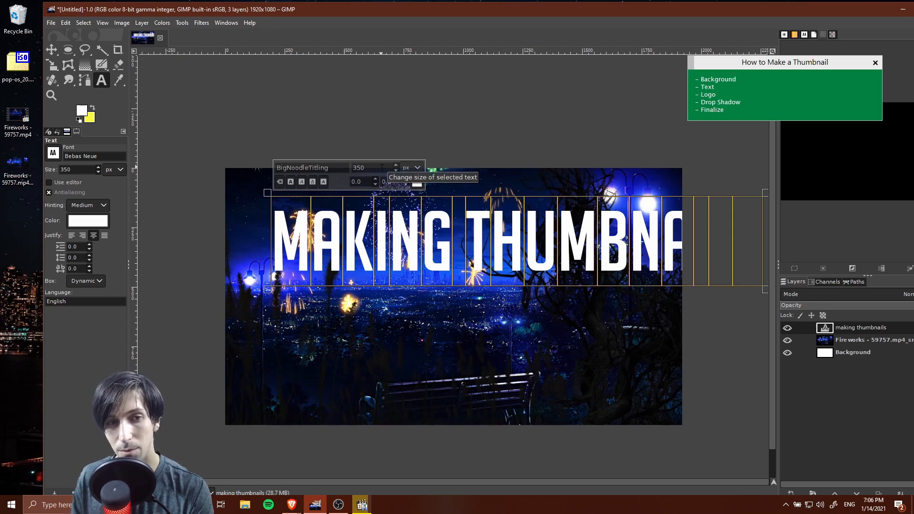
click(395, 171)
text(300)
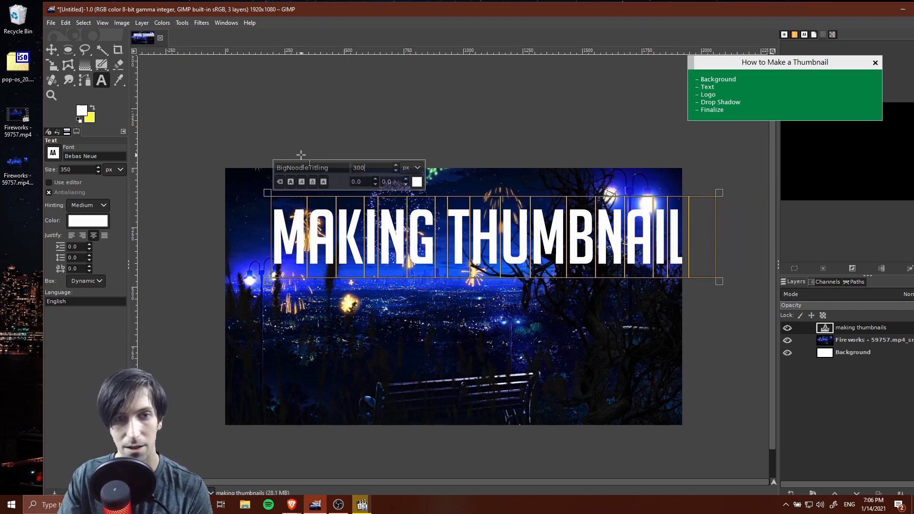
text(s)
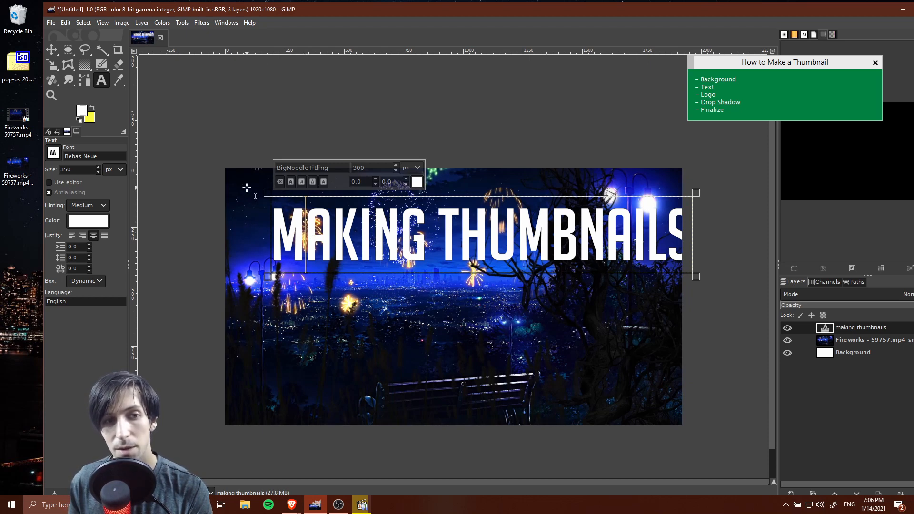
mouse_move(52, 49)
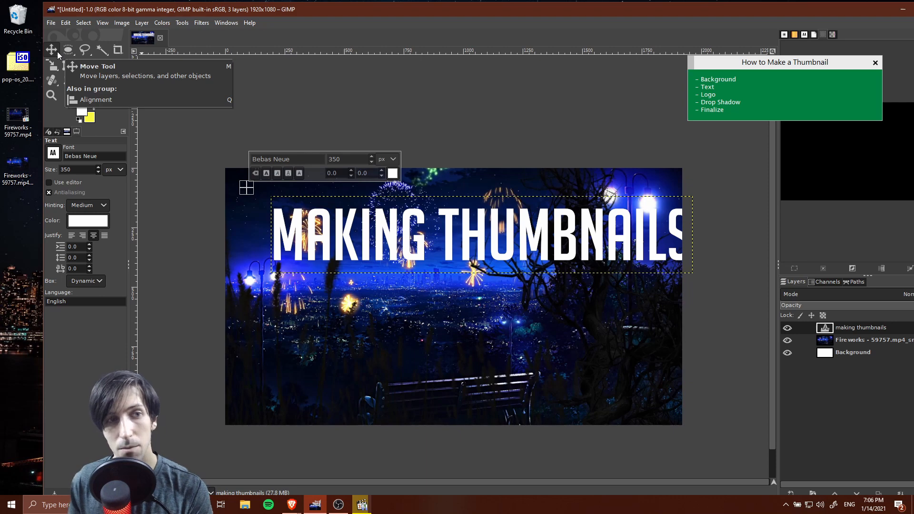
- Move the title up across the top and save as ThumbnailsInGimp.xcf
click(52, 49)
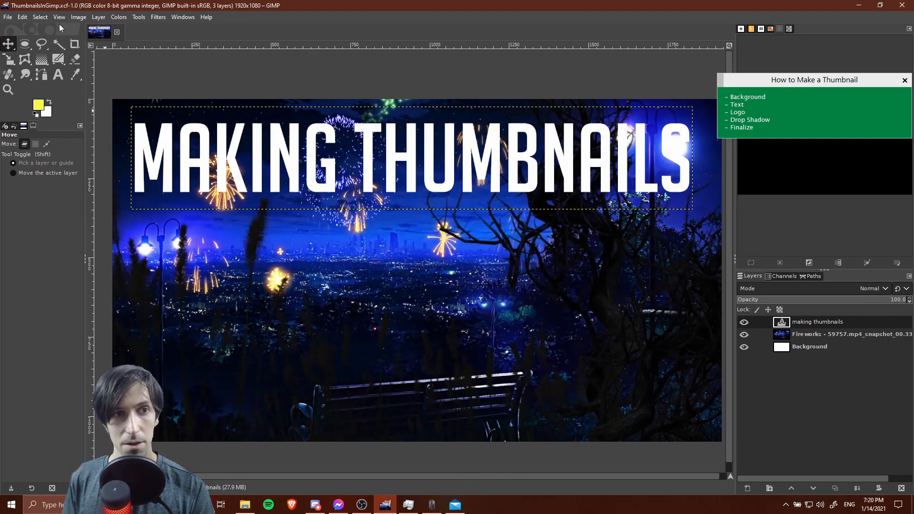
- Add a vertical guide by percent at 50% down the image centre
click(78, 17)
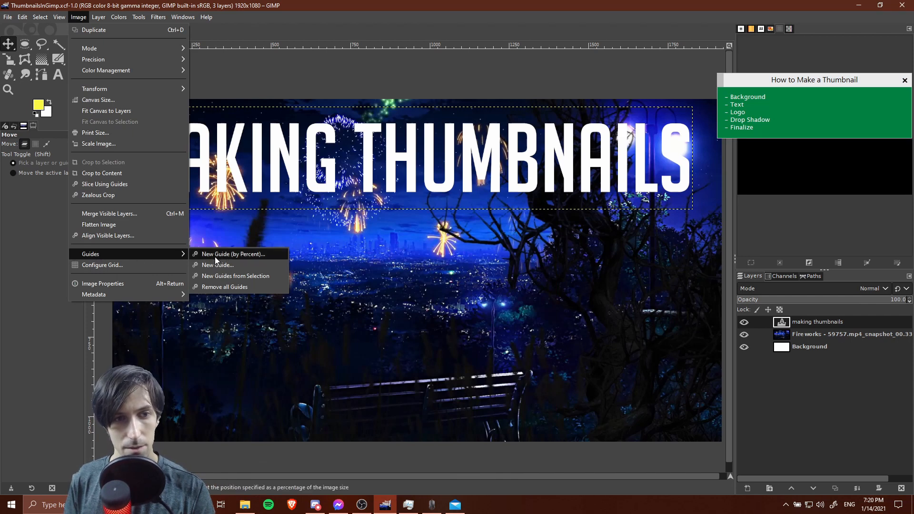
click(233, 254)
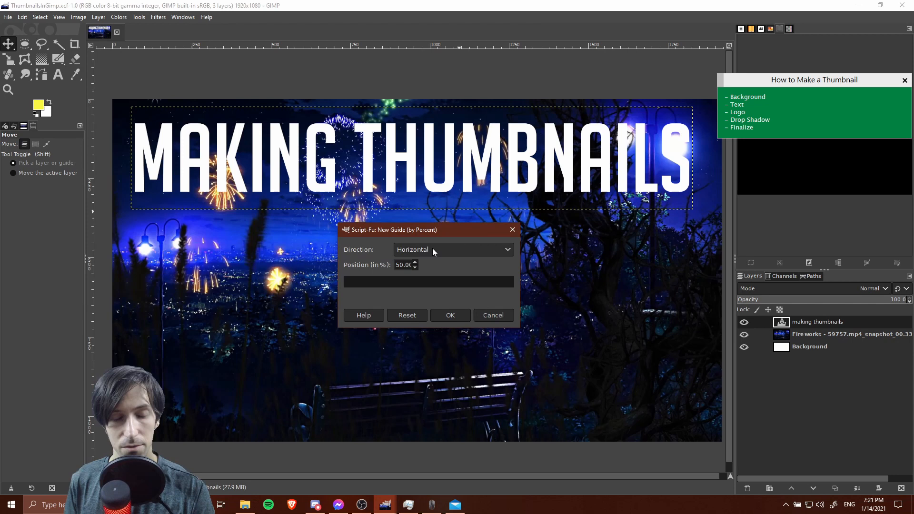
click(453, 249)
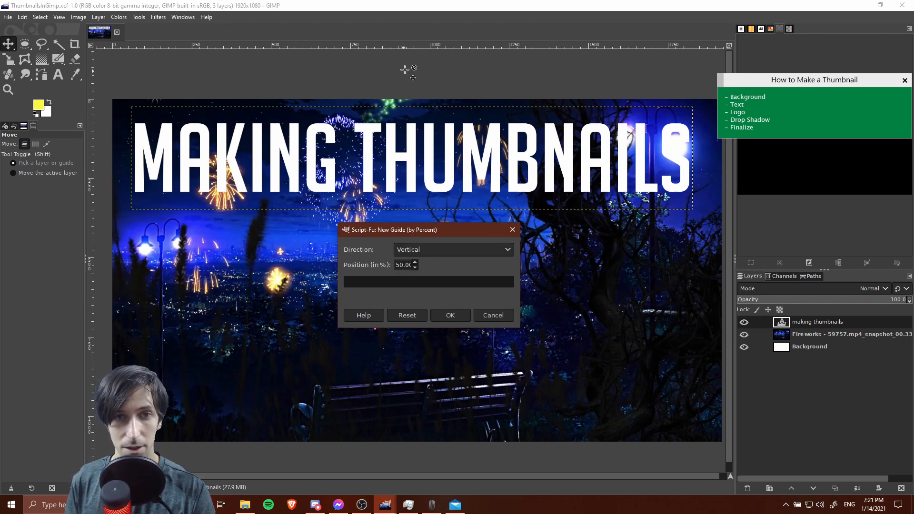
mouse_move(282, 53)
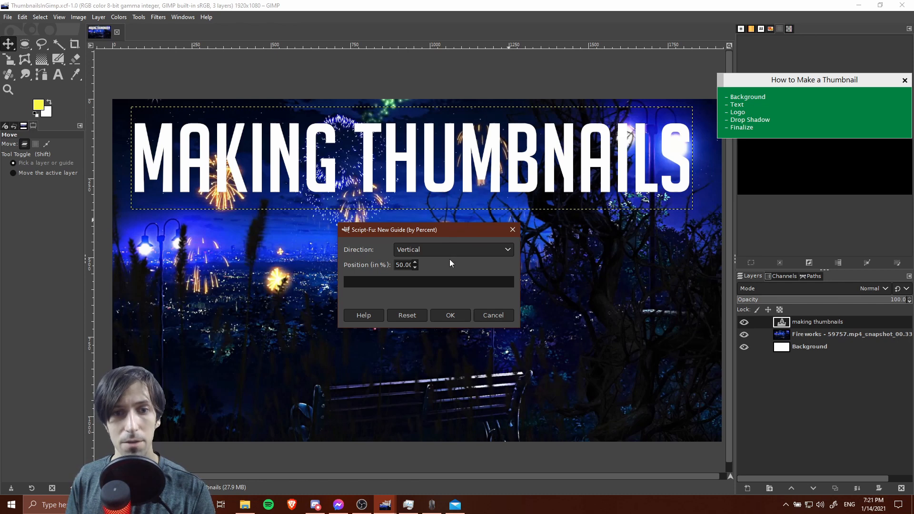
mouse_move(385, 262)
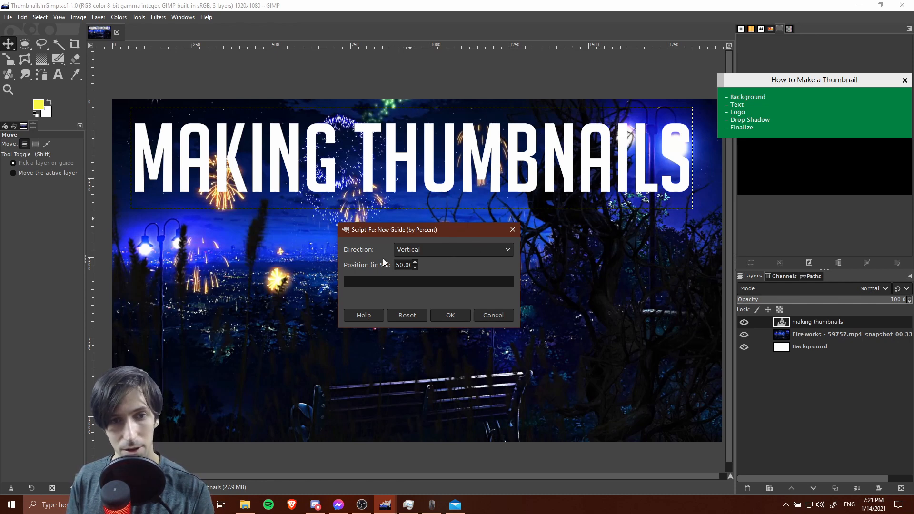
triple_click(402, 265)
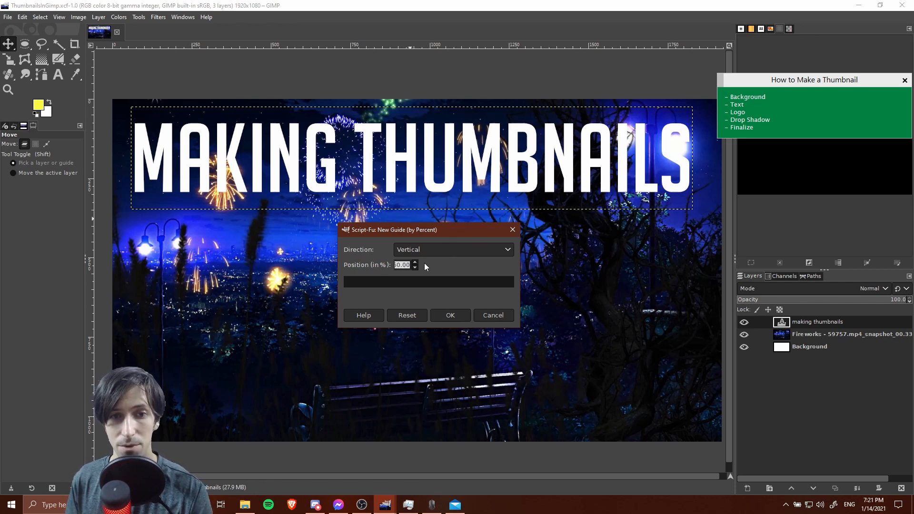
click(449, 314)
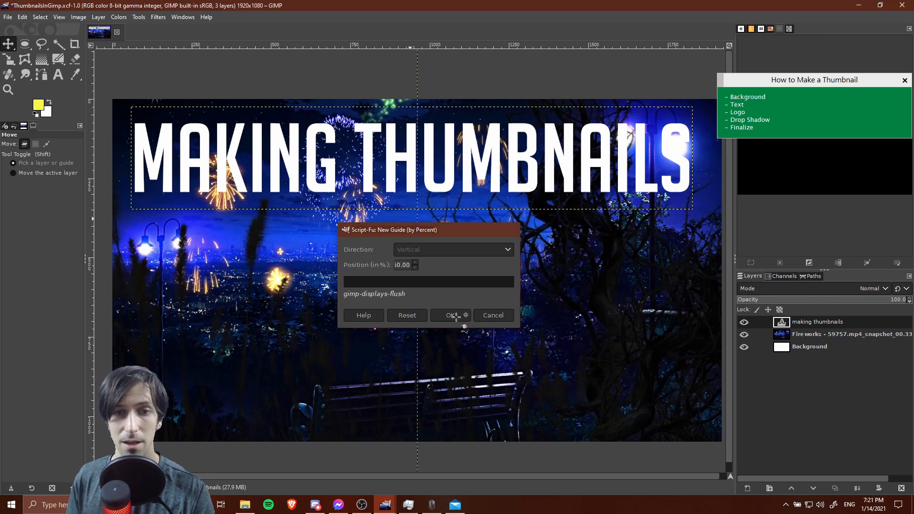
click(451, 314)
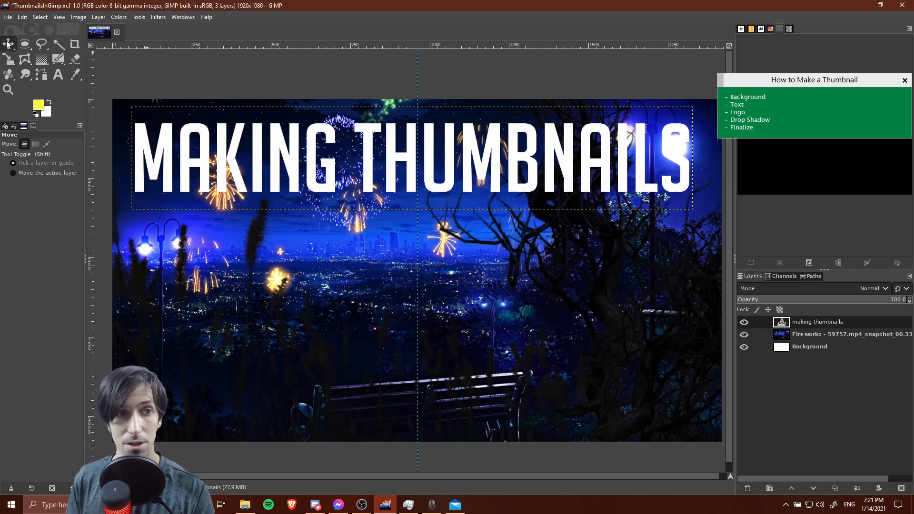
mouse_move(448, 143)
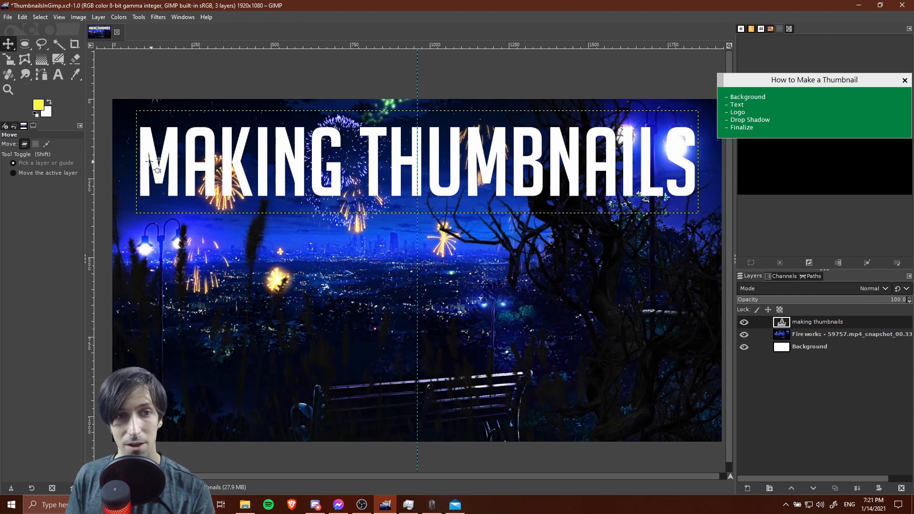
mouse_move(153, 96)
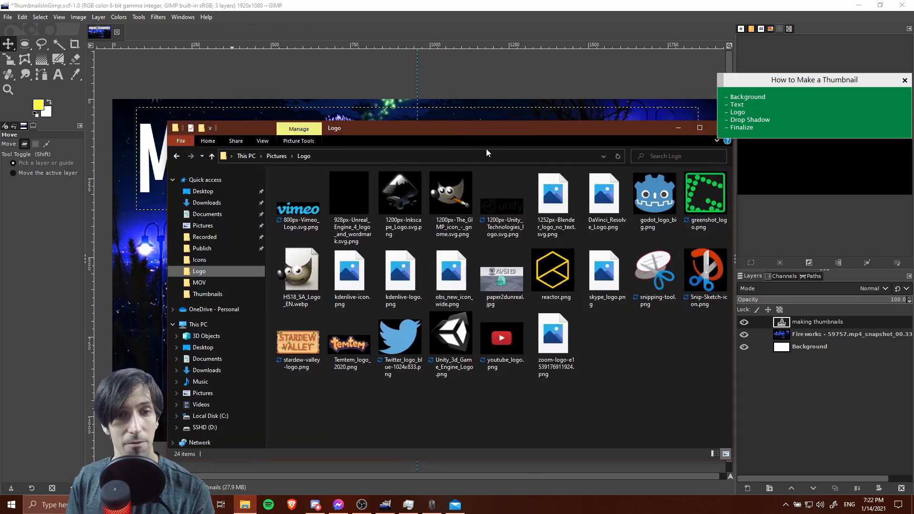
mouse_move(680, 354)
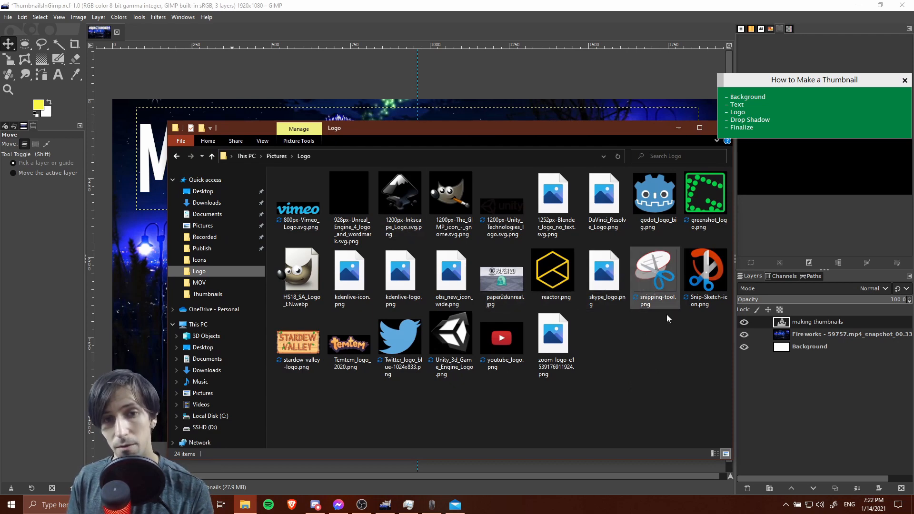
- Pick the GIMP mascot icon PNG in the Pictures > Logo folder
click(449, 192)
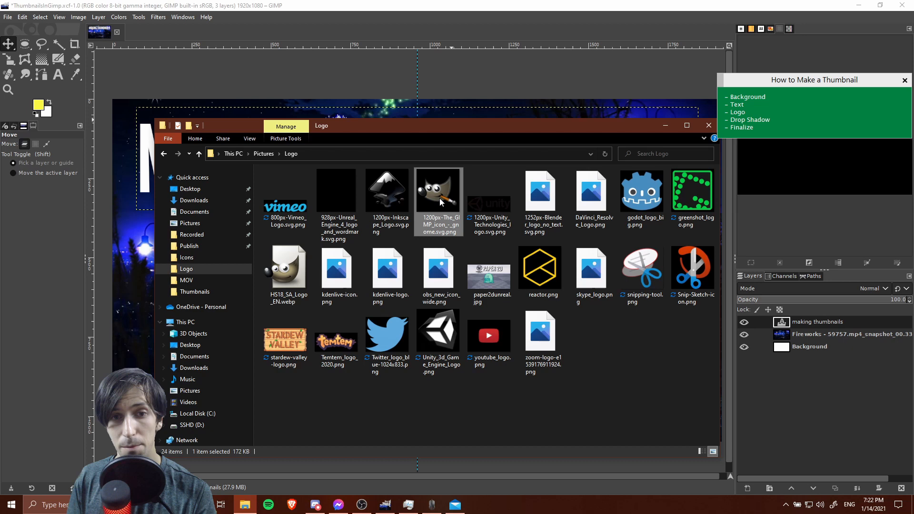
mouse_move(440, 195)
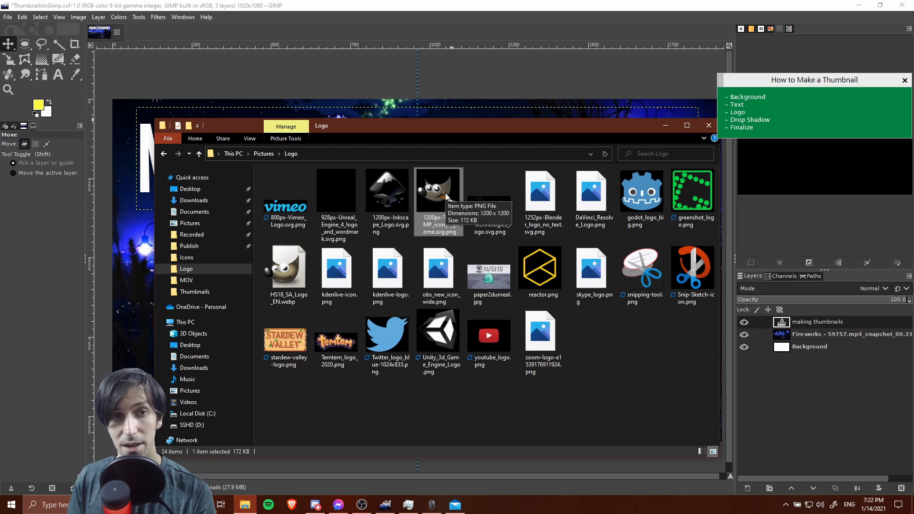
mouse_move(455, 173)
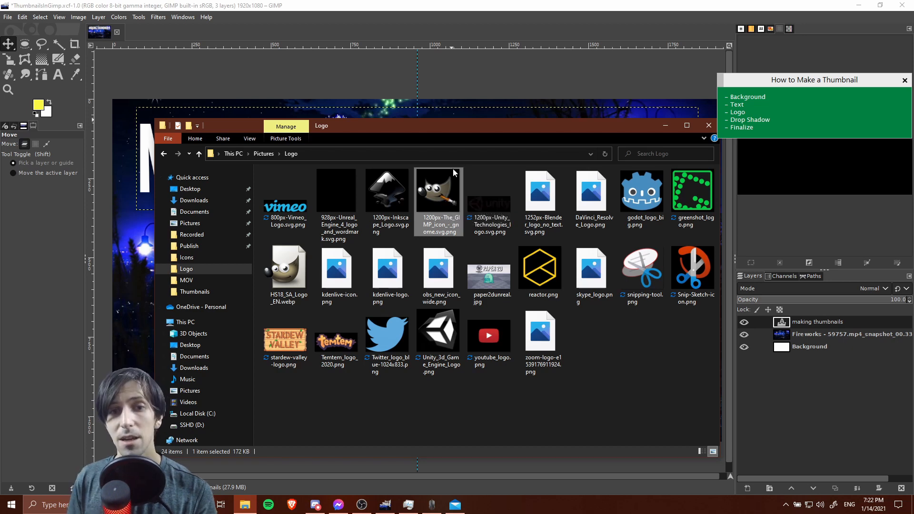
mouse_move(437, 189)
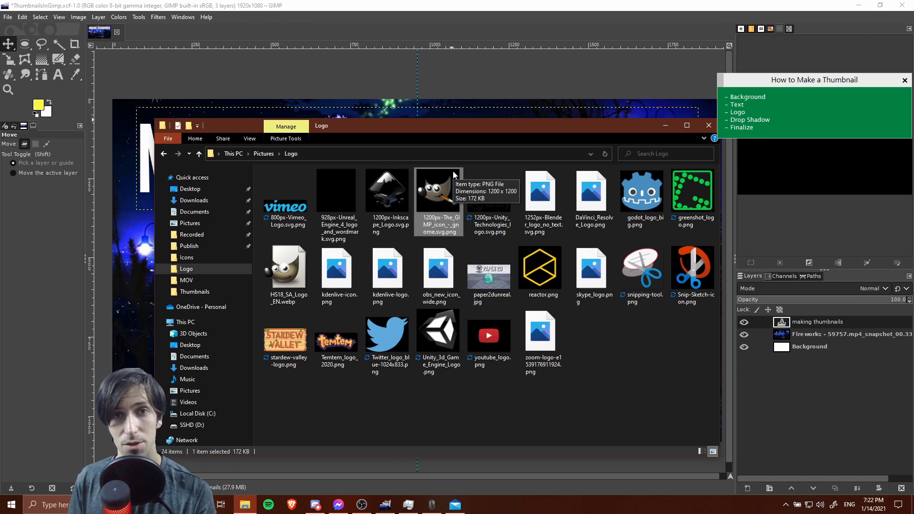
mouse_move(458, 203)
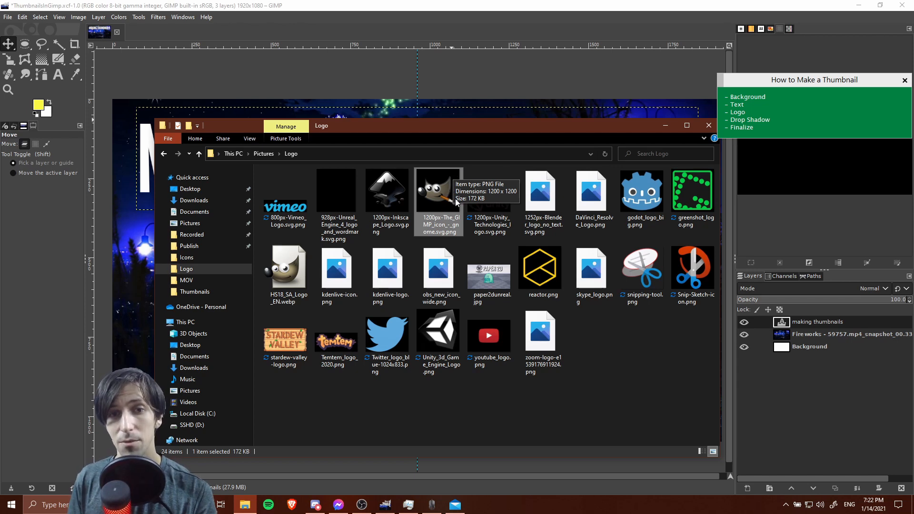
mouse_move(466, 99)
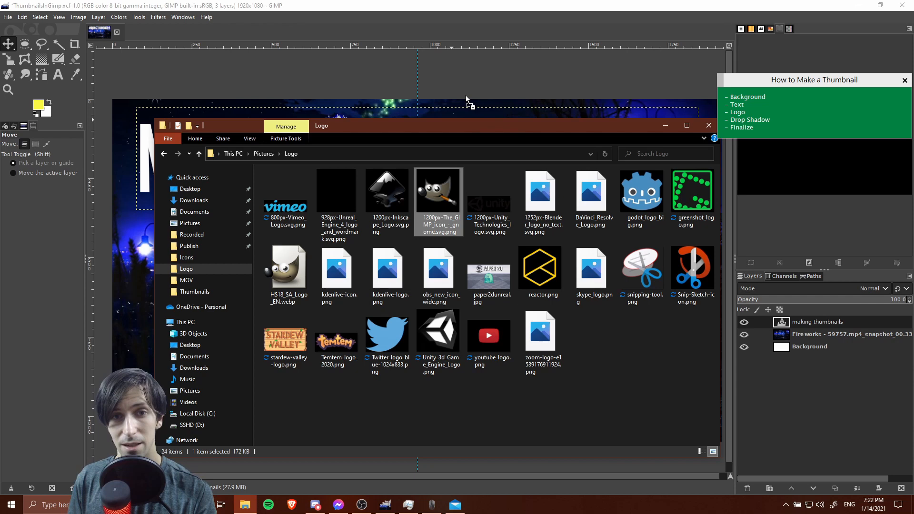
mouse_move(470, 104)
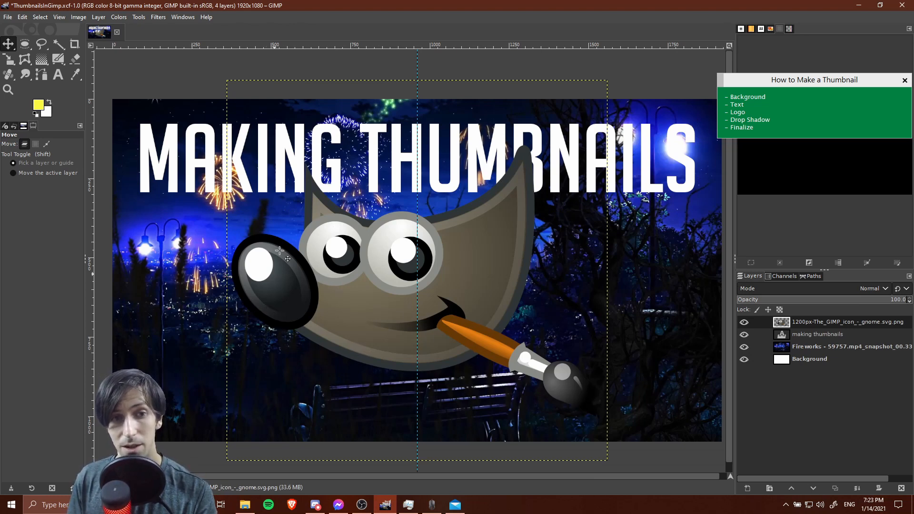
mouse_move(512, 318)
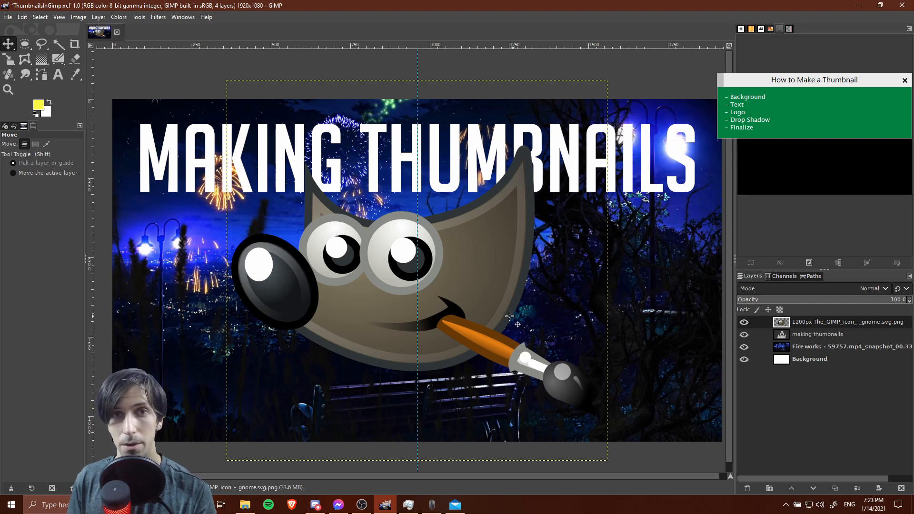
mouse_move(574, 262)
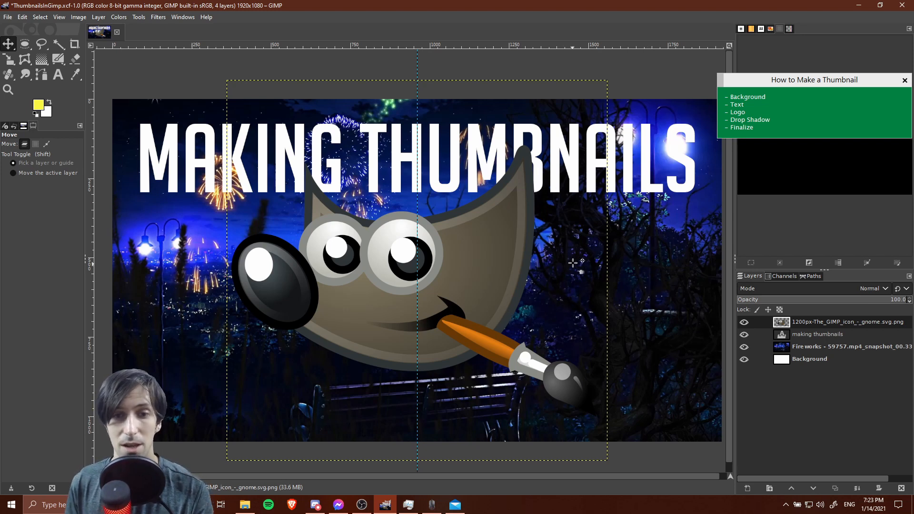
mouse_move(222, 81)
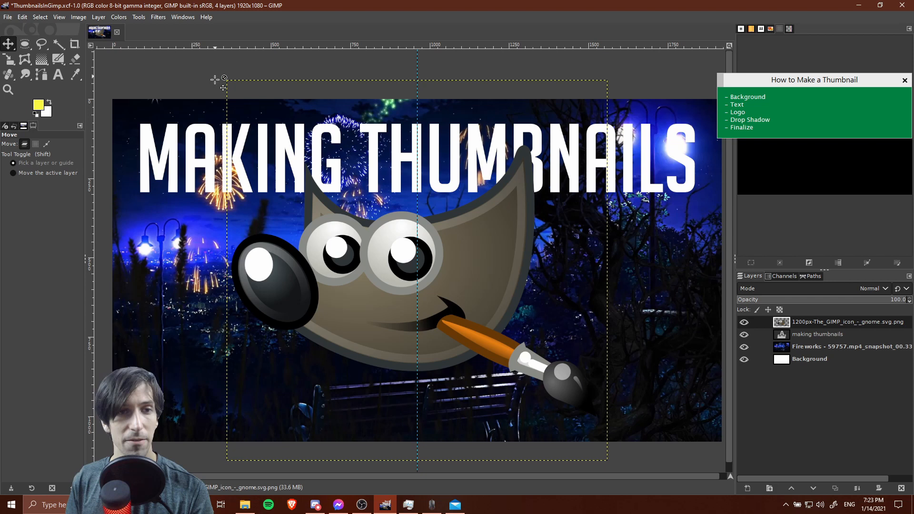
mouse_move(309, 75)
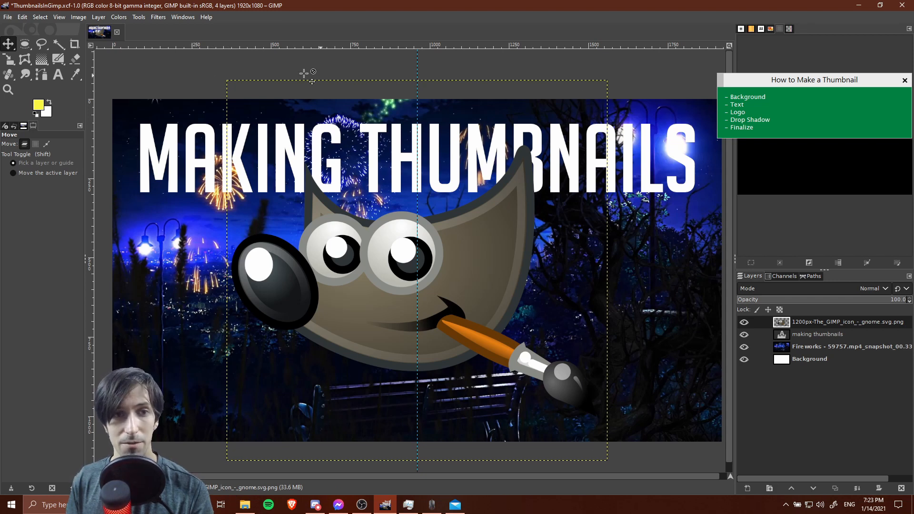
mouse_move(181, 104)
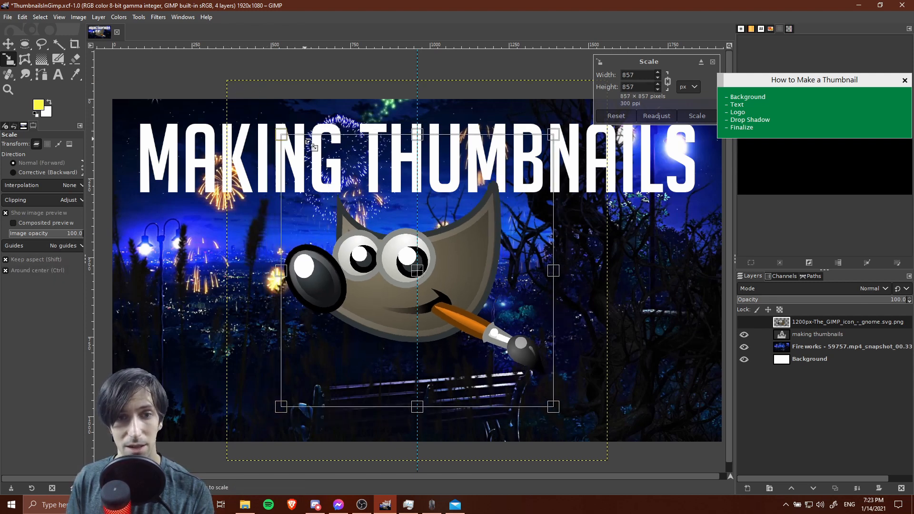
mouse_move(458, 260)
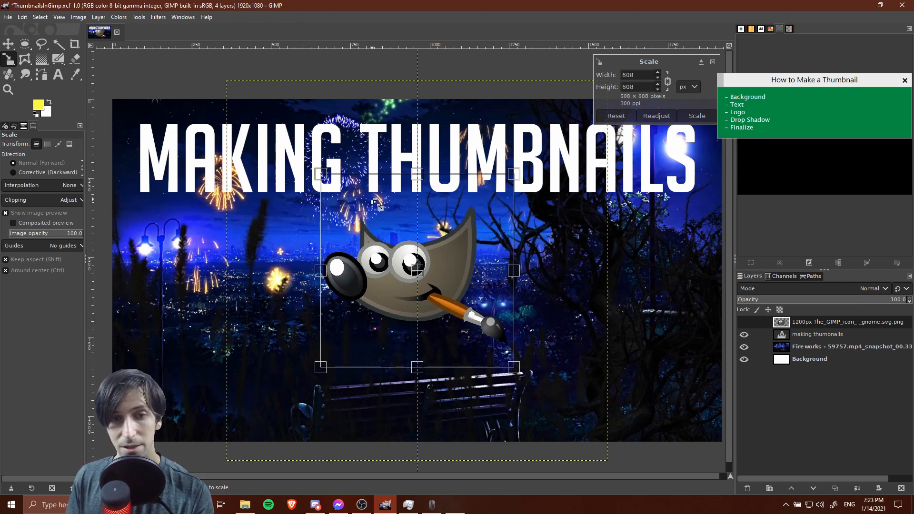
mouse_move(384, 250)
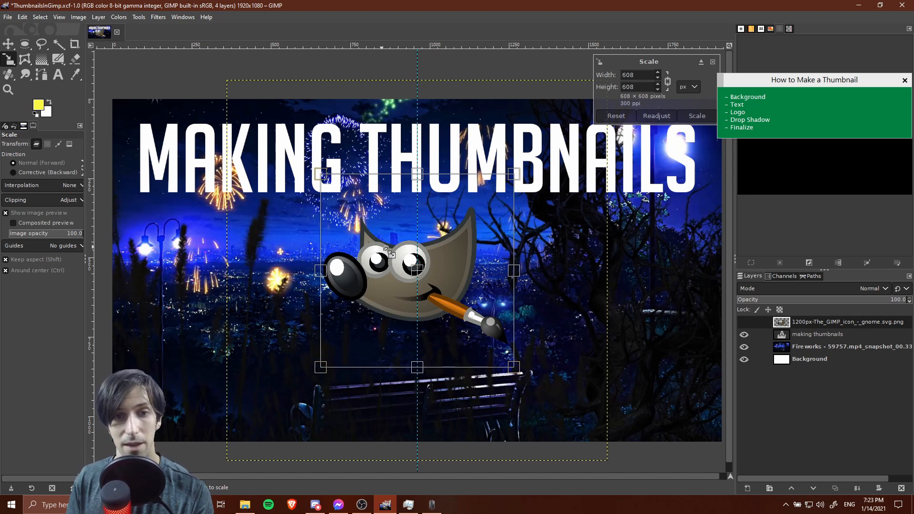
mouse_move(324, 176)
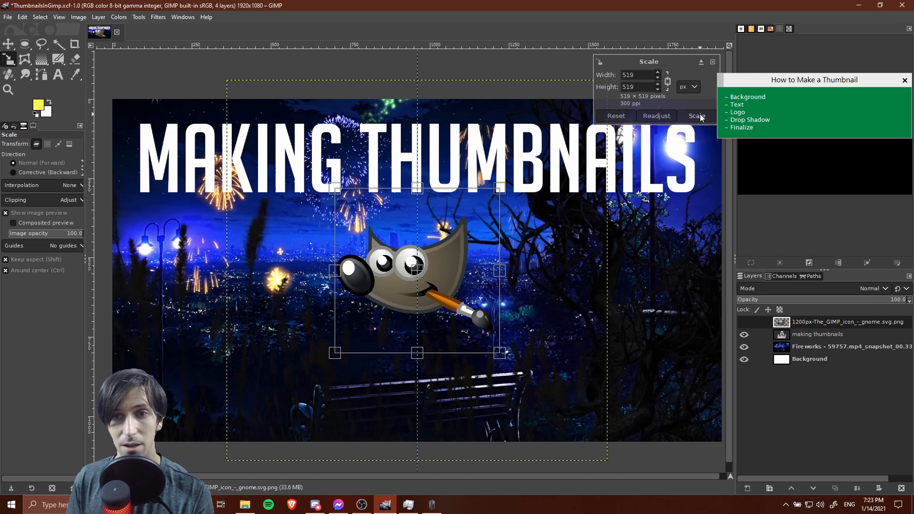
- Apply the 519 × 519 px scale to the mascot layer
click(695, 115)
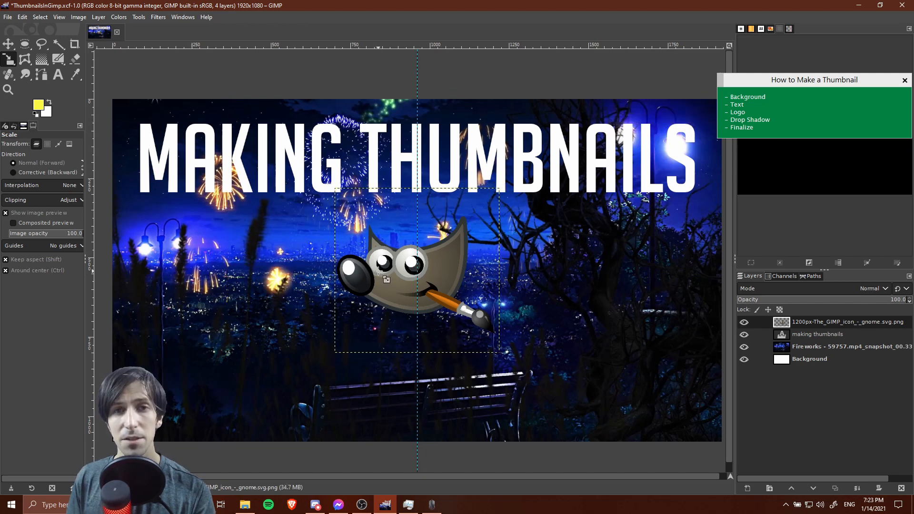
mouse_move(583, 270)
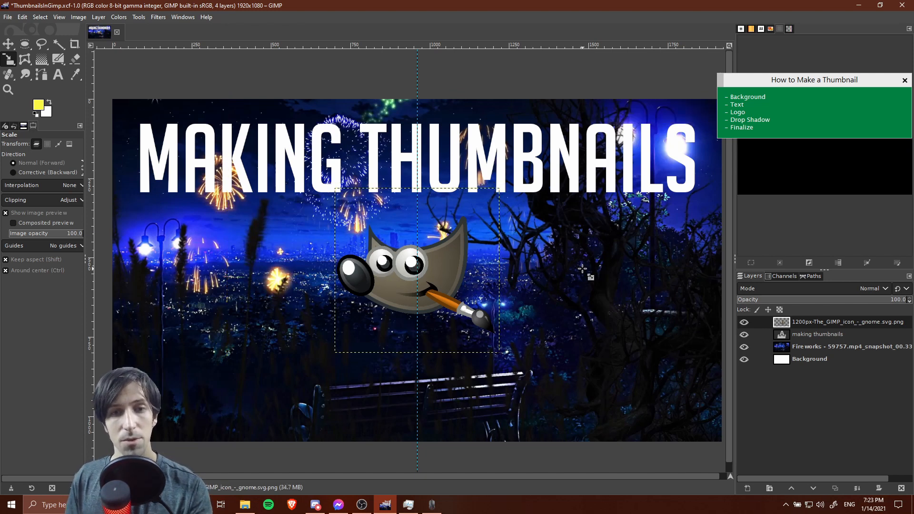
click(9, 45)
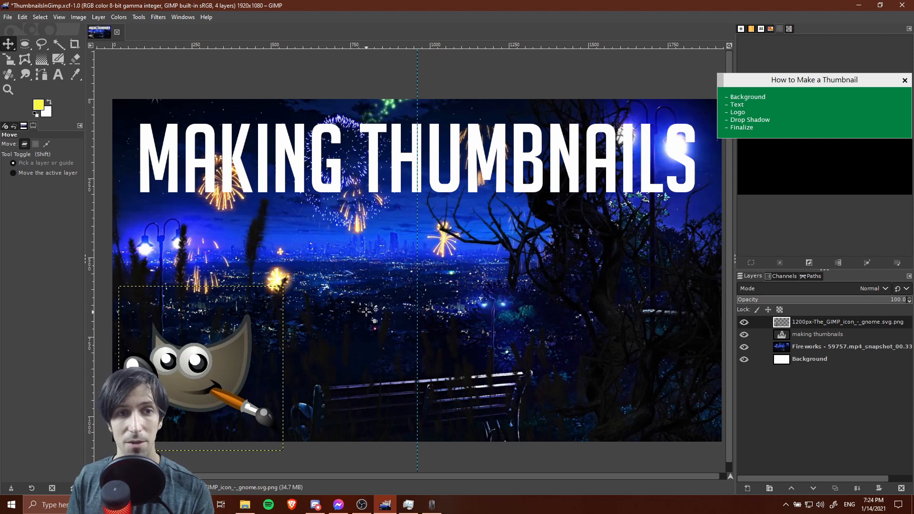
mouse_move(195, 108)
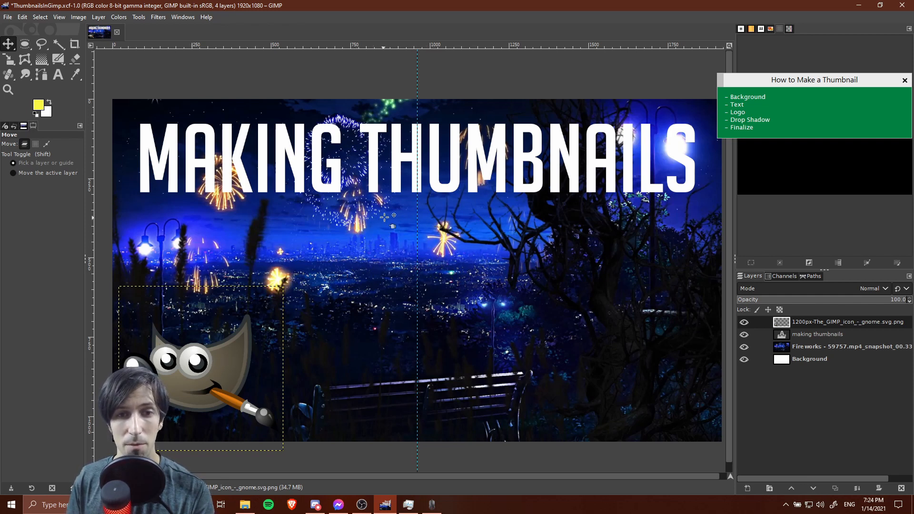
click(818, 334)
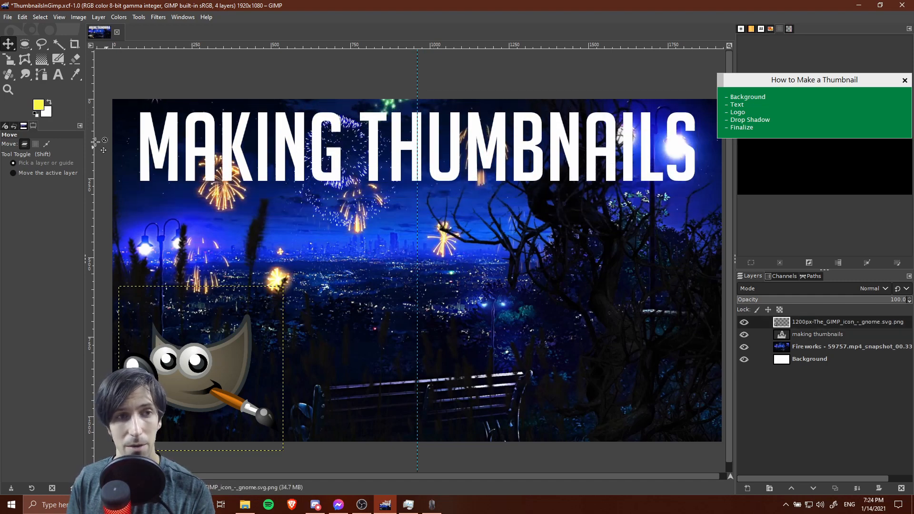
mouse_move(53, 96)
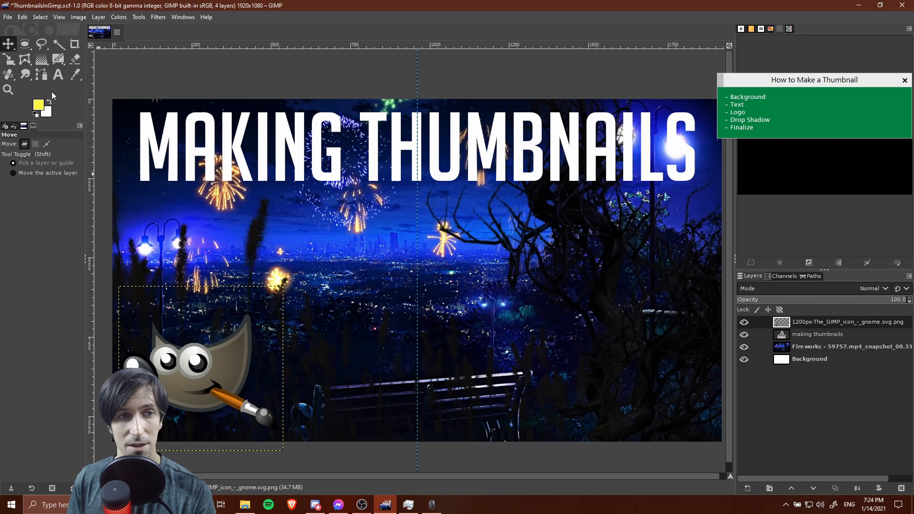
- Add a white 'GIMP 2021' BigNoodleTitling text layer and move it to the center
click(57, 75)
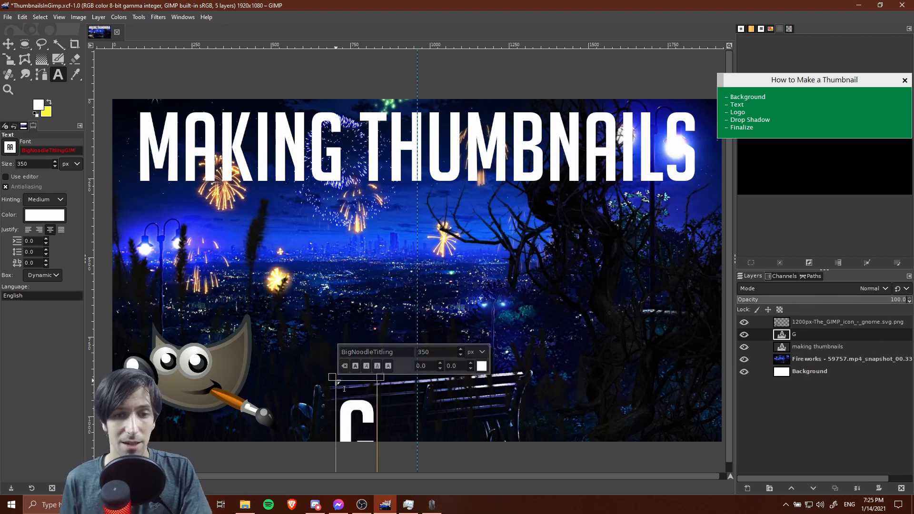
text(GIMP 2021)
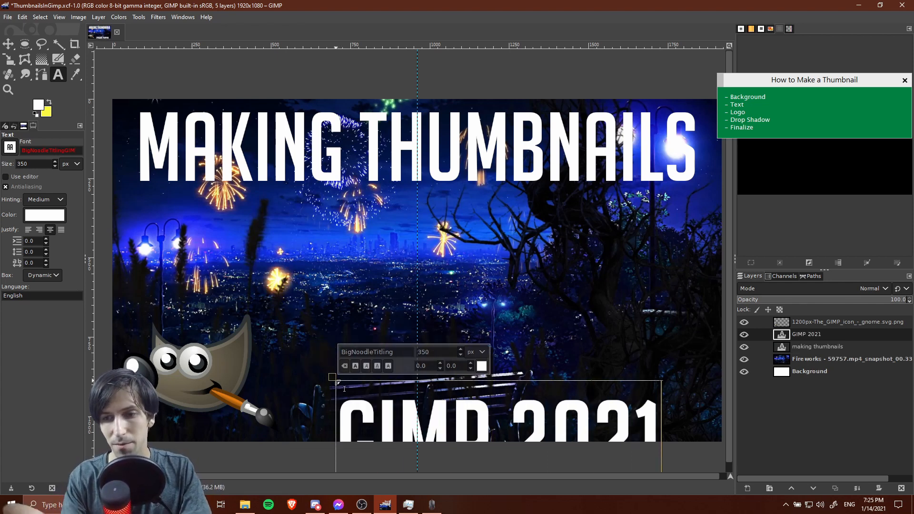
key(Backspace)
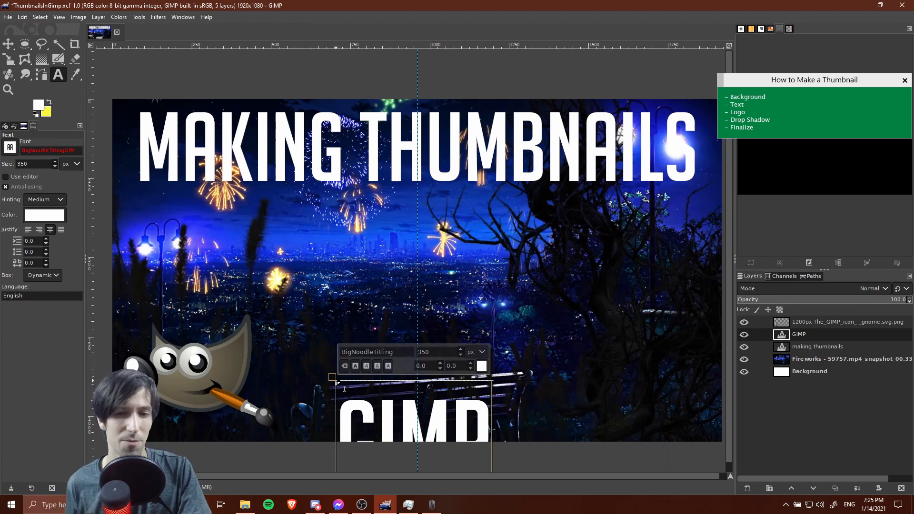
text(2021)
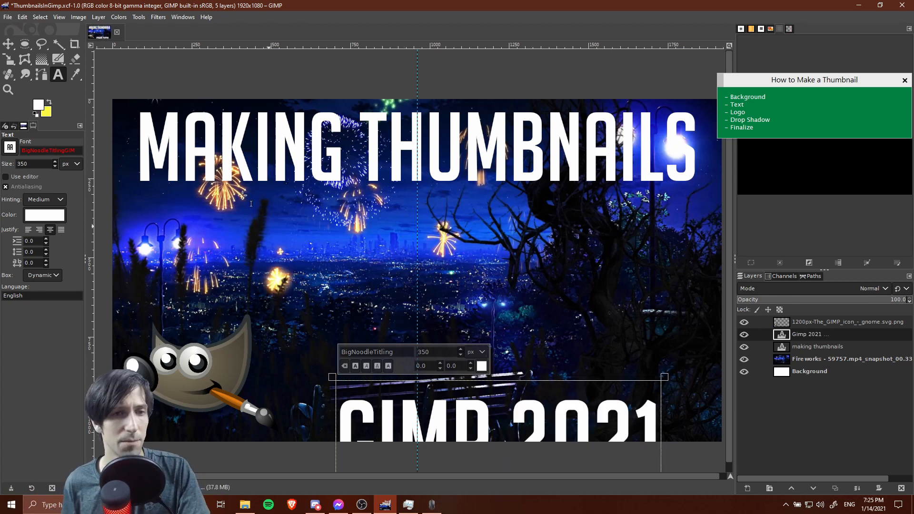
click(8, 44)
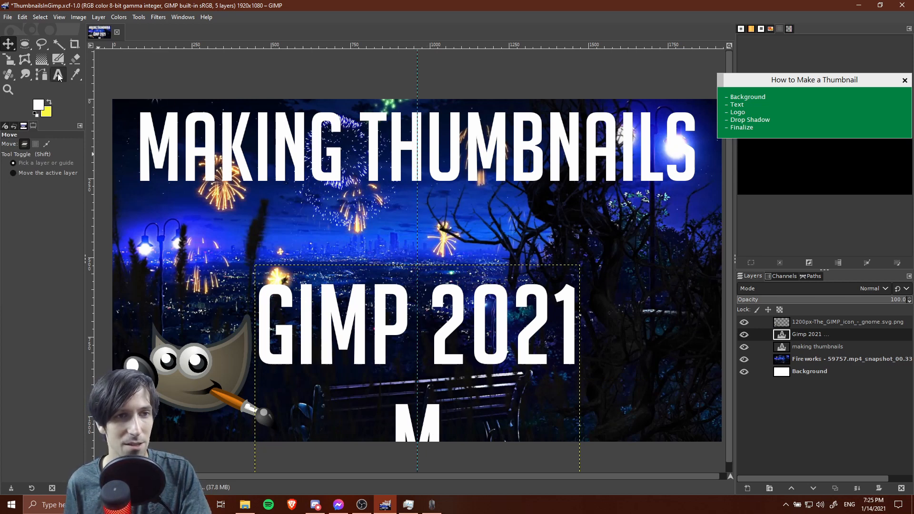
- Edit the 'GIMP 2021' text layer with the Text tool to delete the year
click(58, 75)
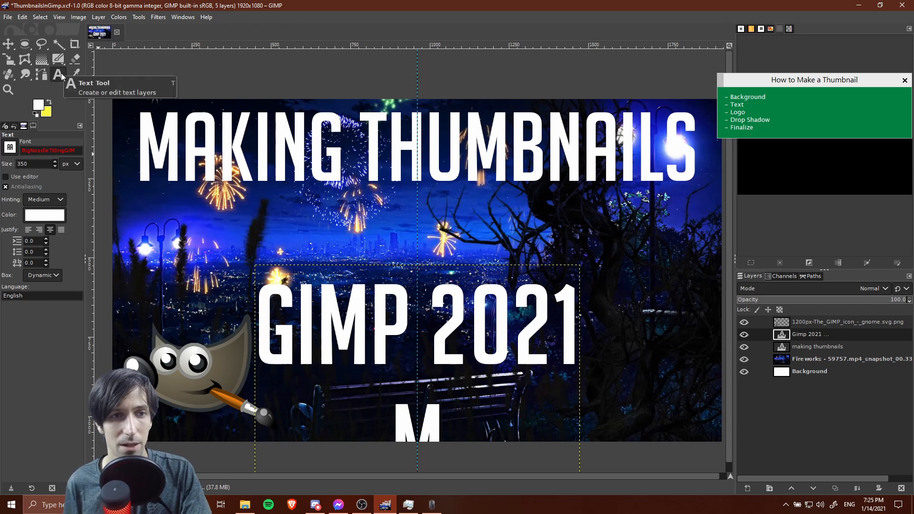
click(477, 417)
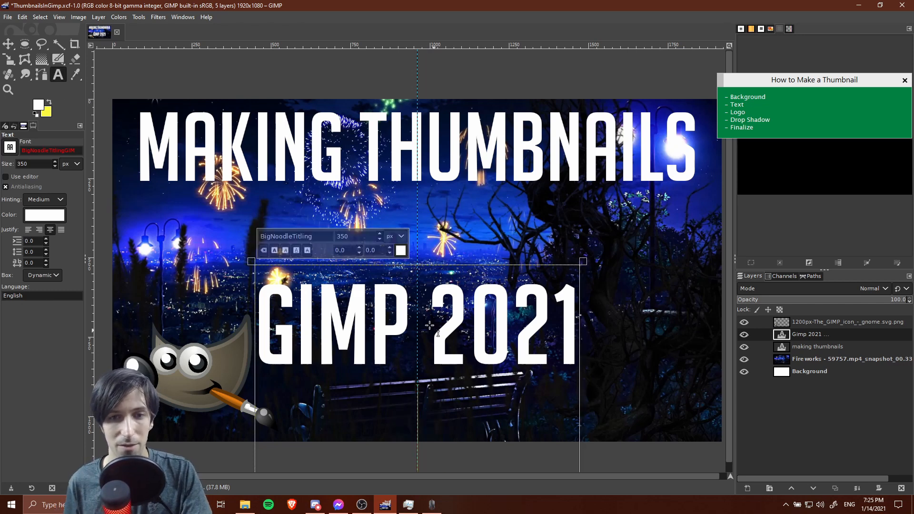
mouse_move(396, 308)
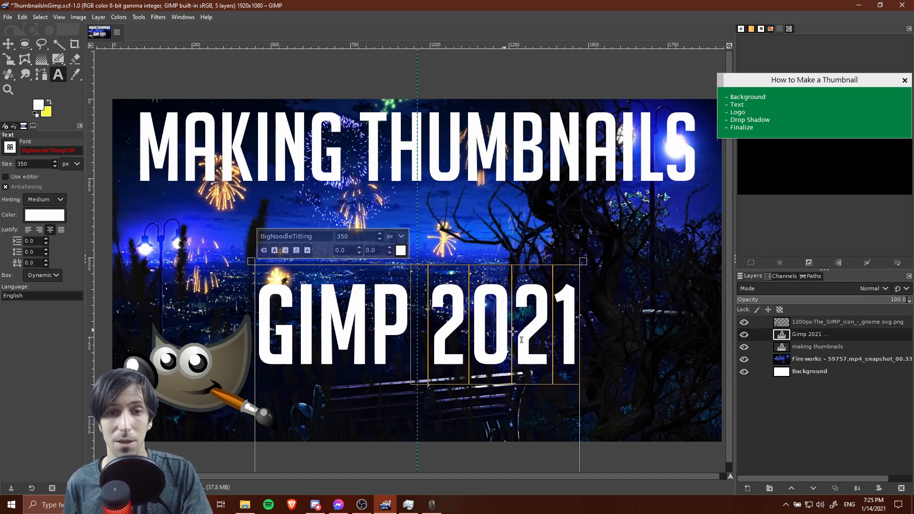
mouse_move(662, 384)
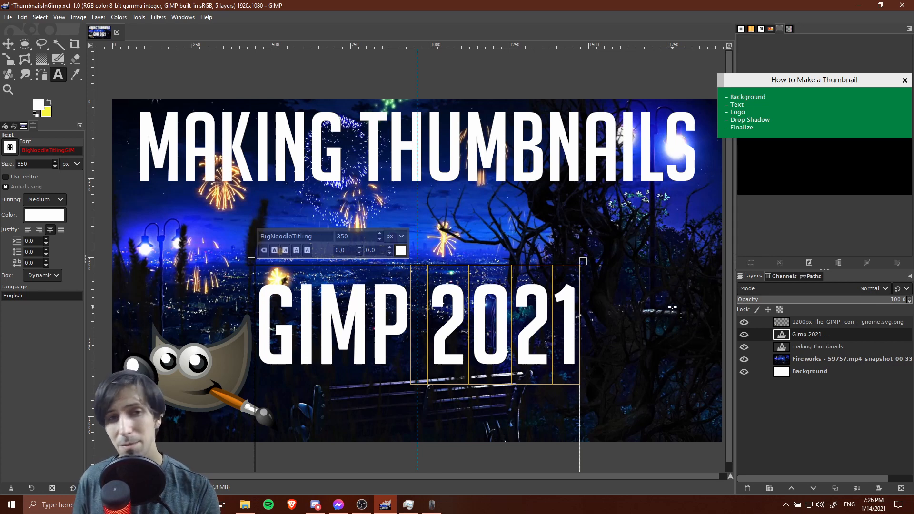
mouse_move(618, 265)
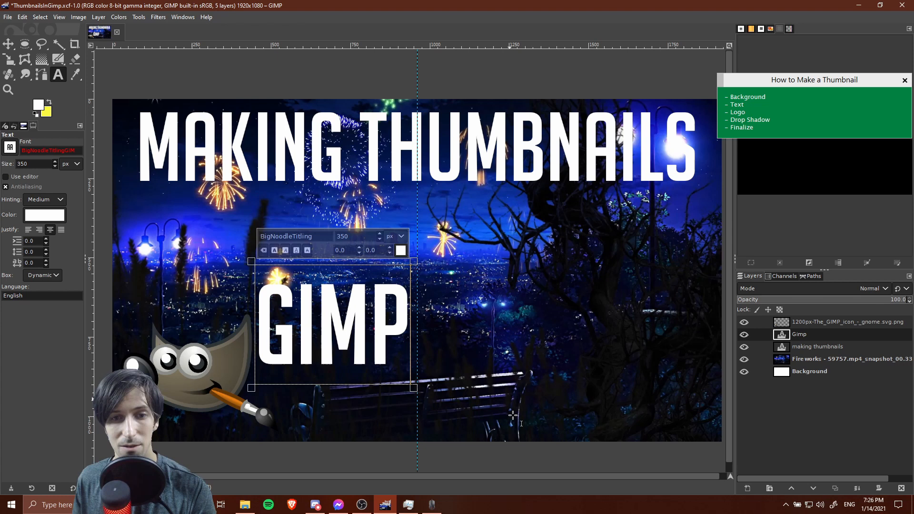
mouse_move(10, 44)
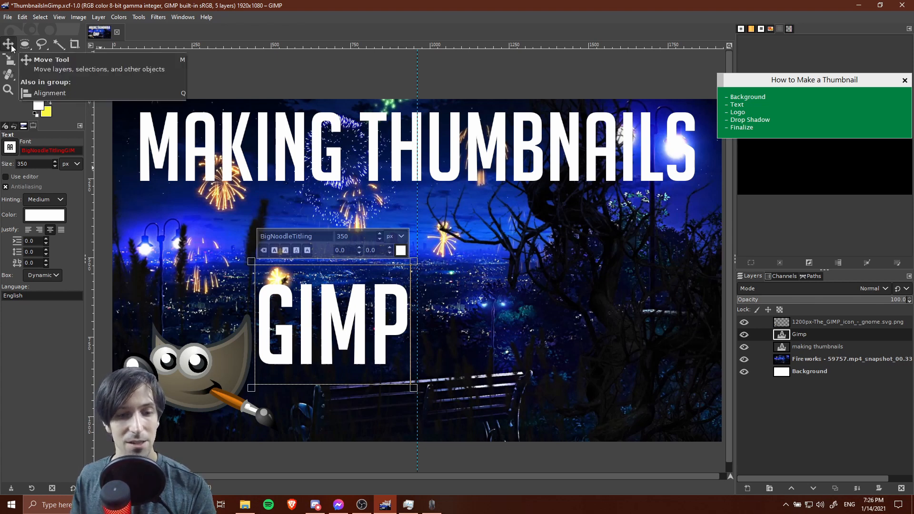
- Move the 'GIMP' text lower so it sits beside the mascot
click(10, 44)
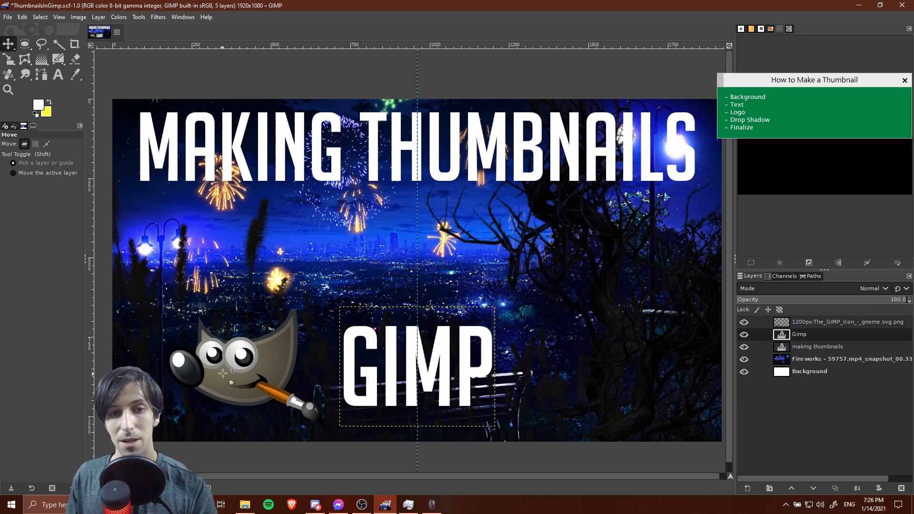
mouse_move(286, 355)
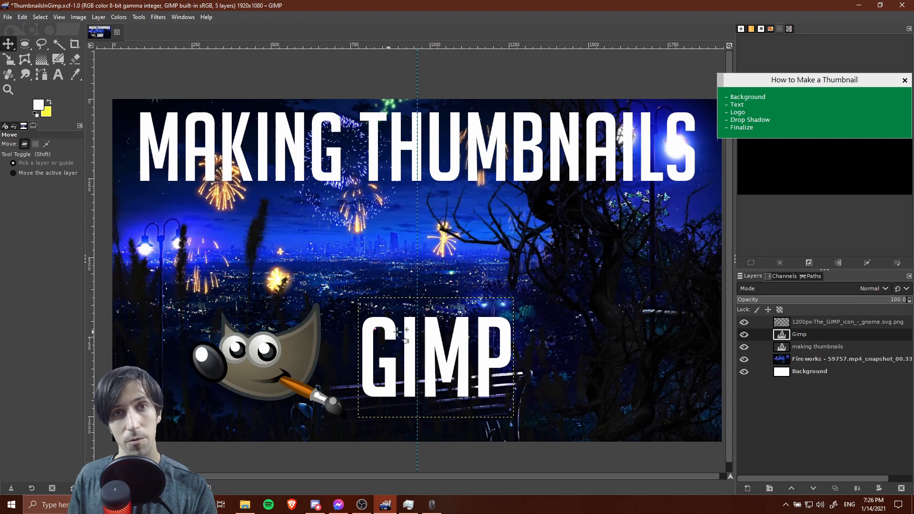
mouse_move(815, 439)
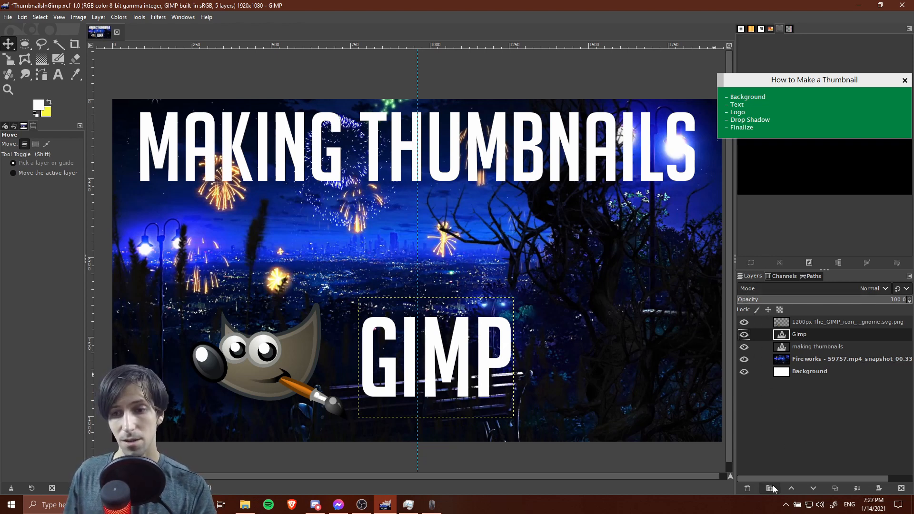
- Group the mascot and 'GIMP' text layers and drag the group to bottom center
click(769, 487)
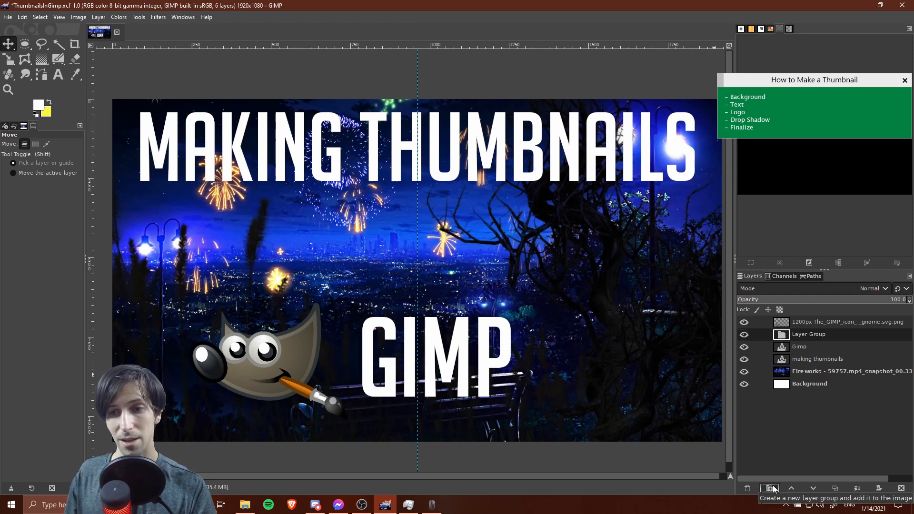
mouse_move(807, 347)
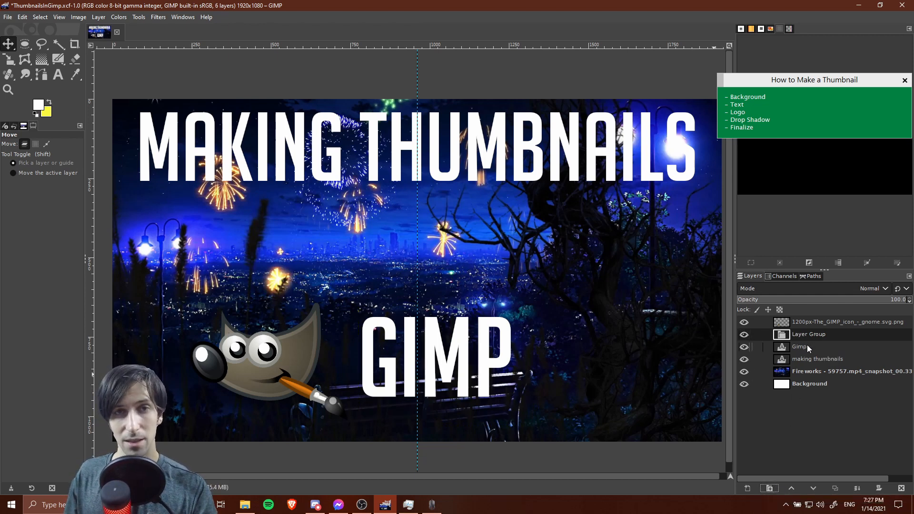
click(800, 346)
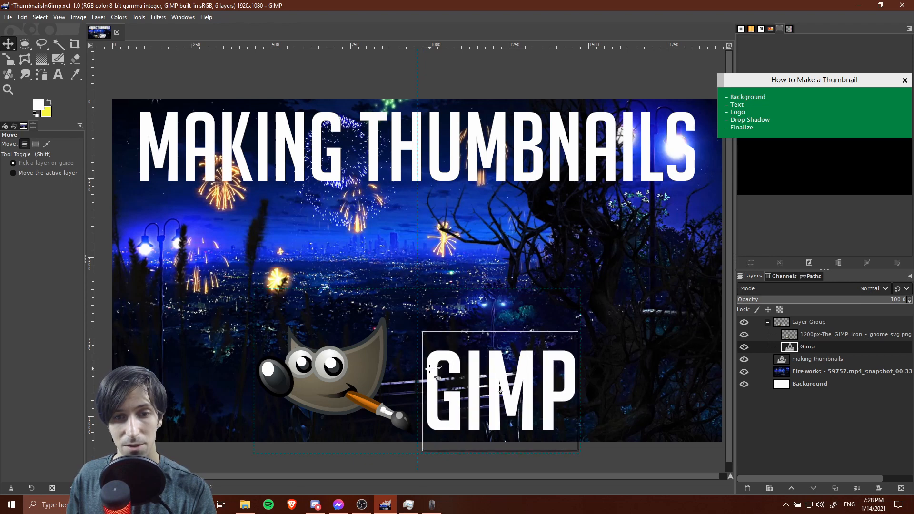
click(23, 60)
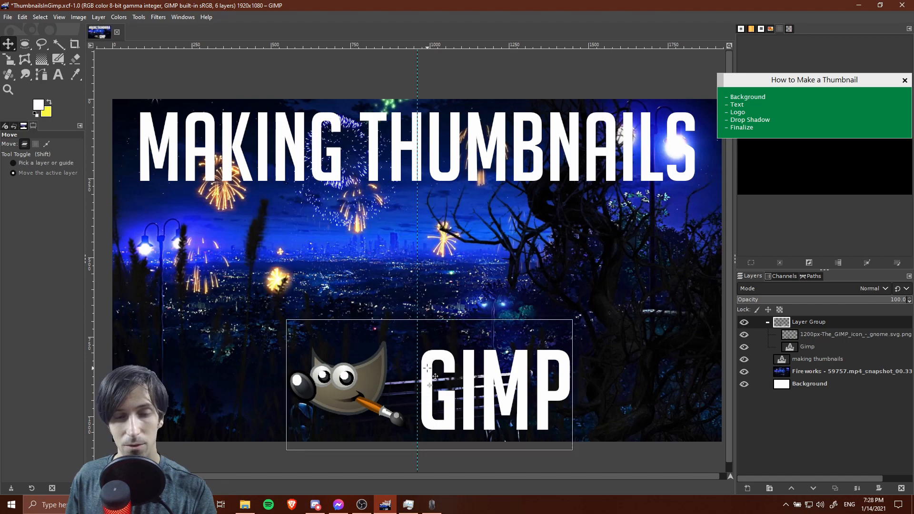
click(57, 74)
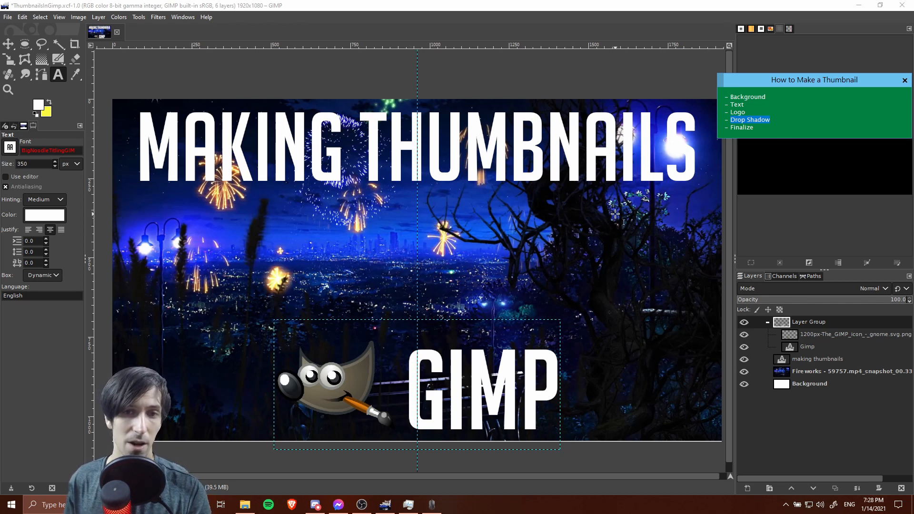
mouse_move(662, 128)
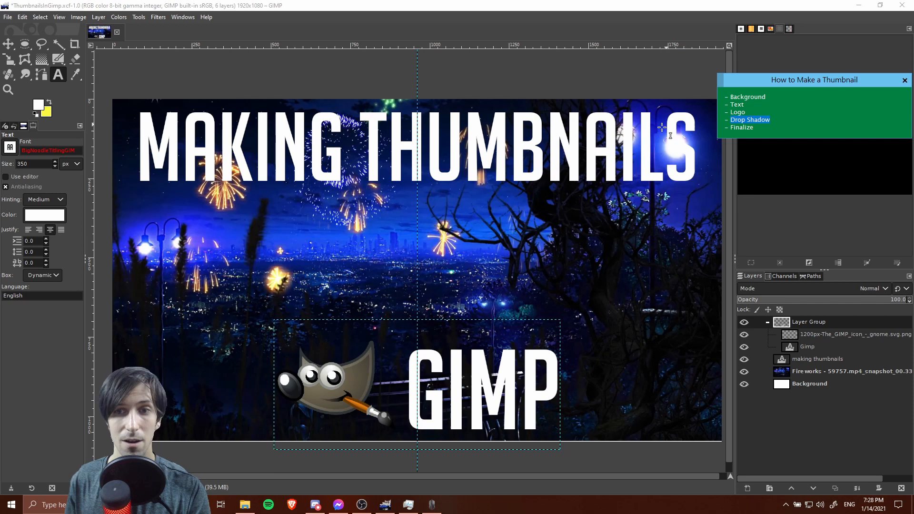
mouse_move(702, 147)
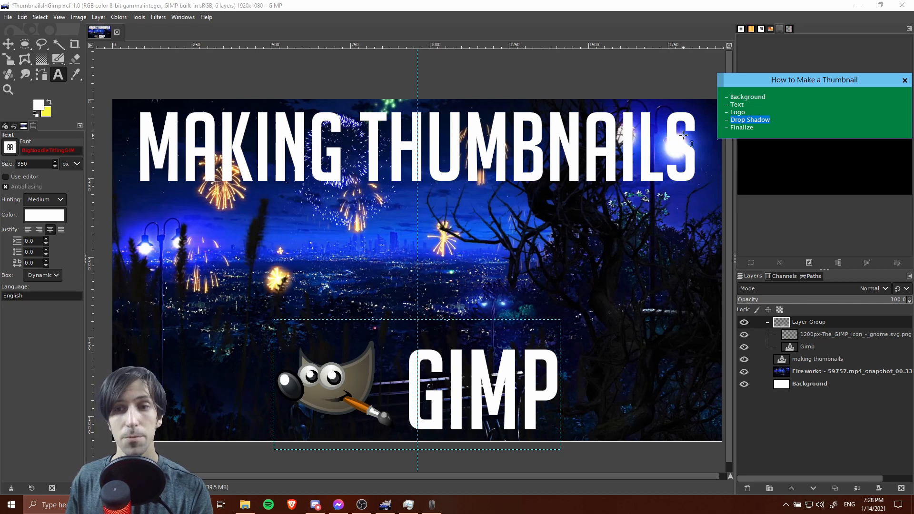
mouse_move(702, 147)
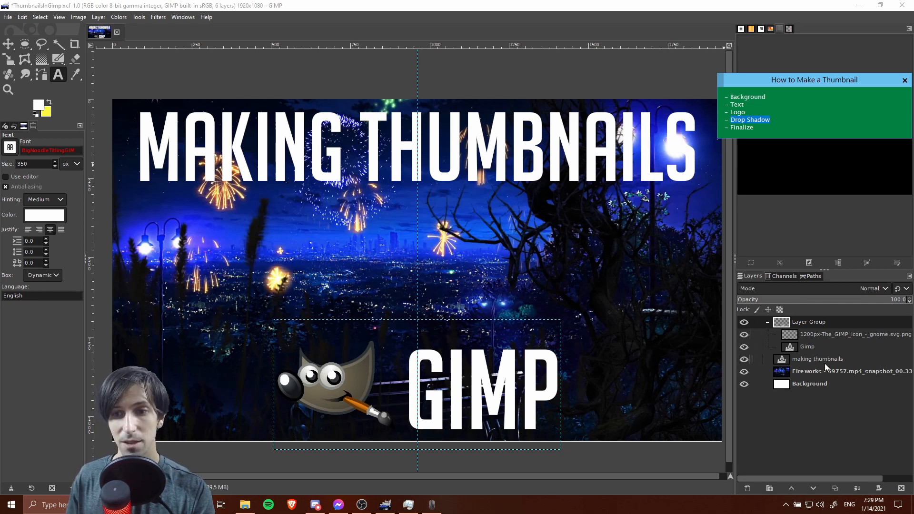
- Apply a Drop Shadow to the MAKING THUMBNAILS title with 8.7 X/Y offset and 0 blur
click(816, 358)
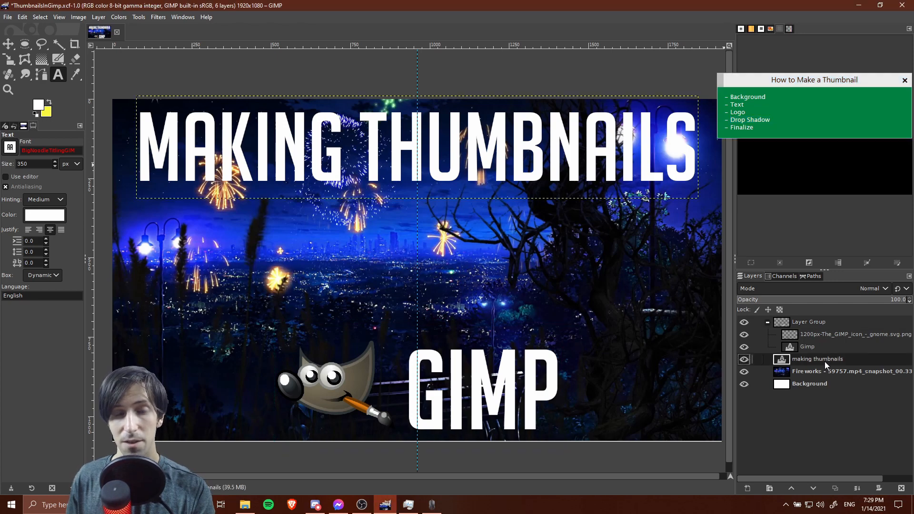
mouse_move(156, 22)
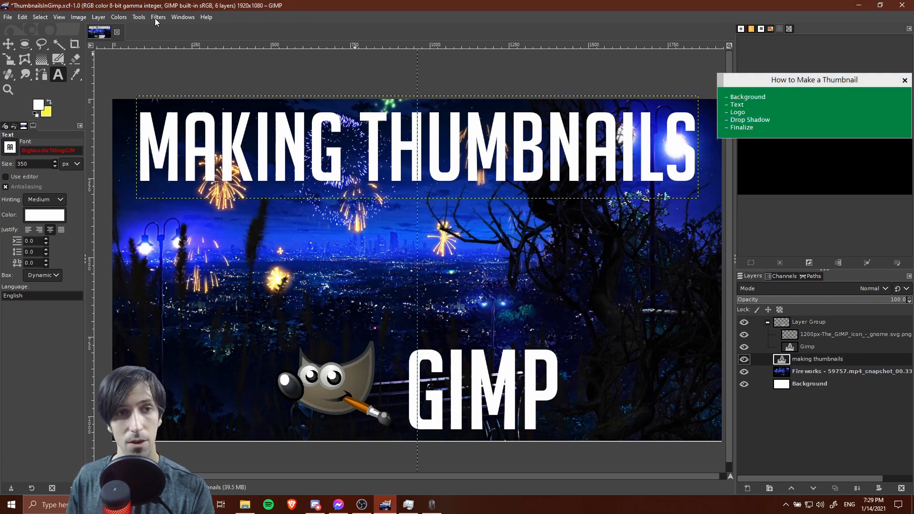
click(158, 16)
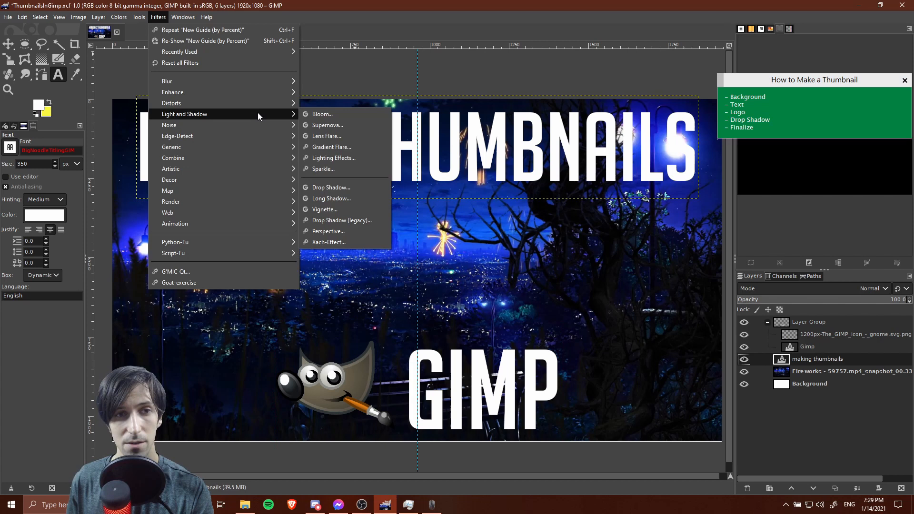
click(332, 187)
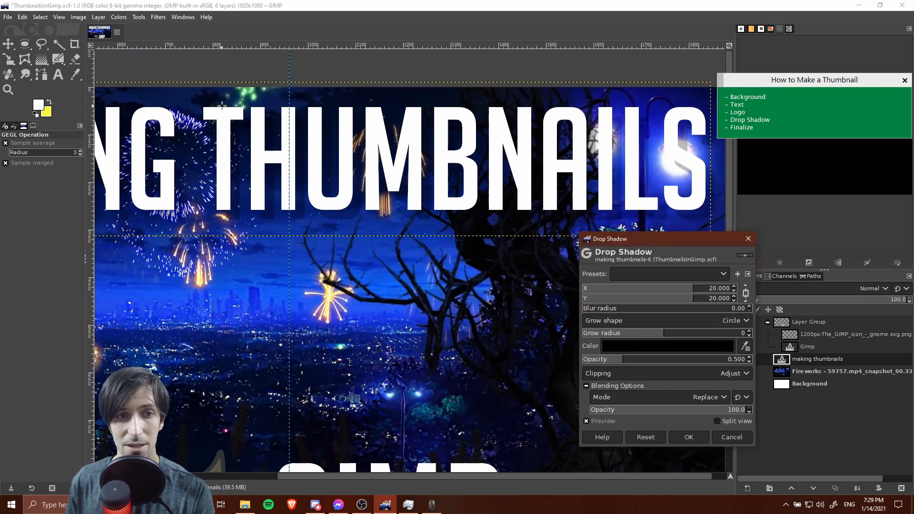
mouse_move(245, 160)
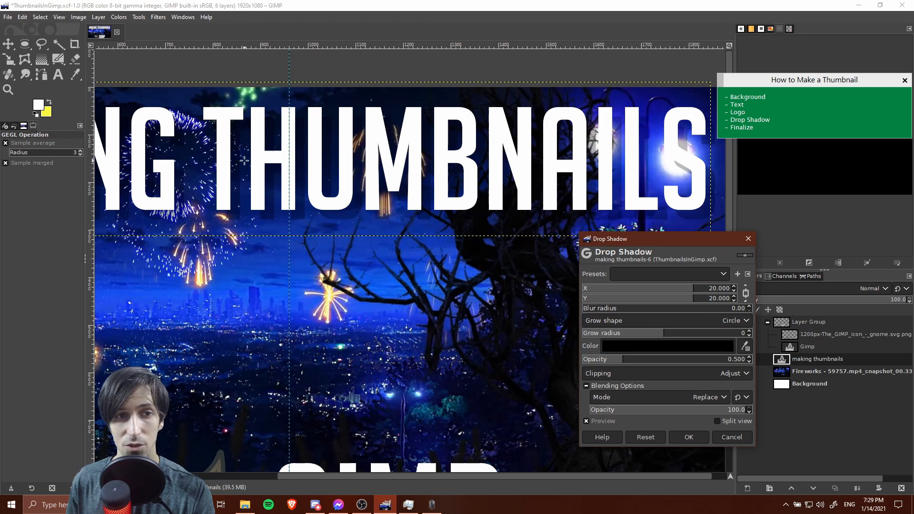
mouse_move(236, 211)
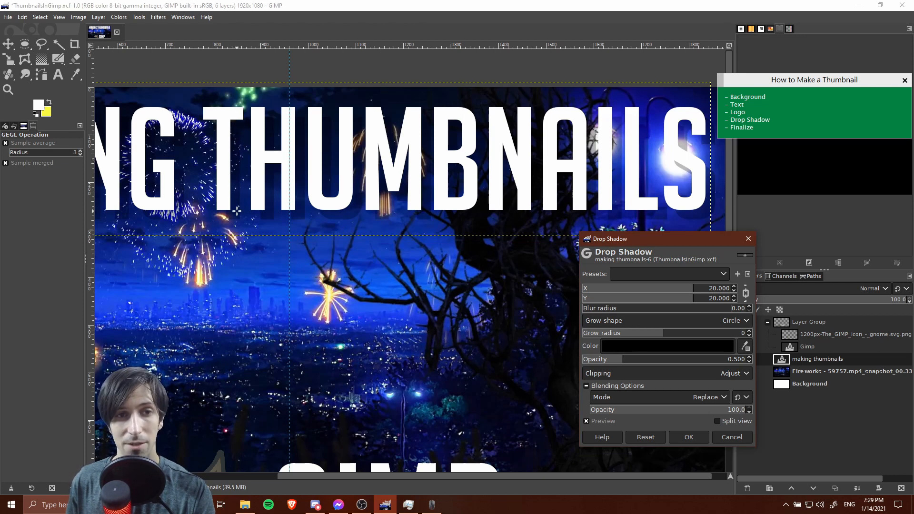
mouse_move(224, 109)
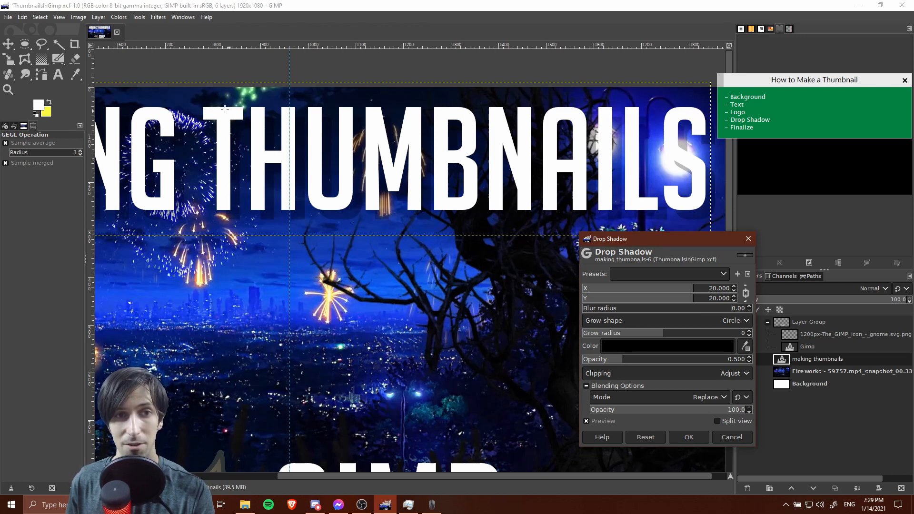
mouse_move(241, 151)
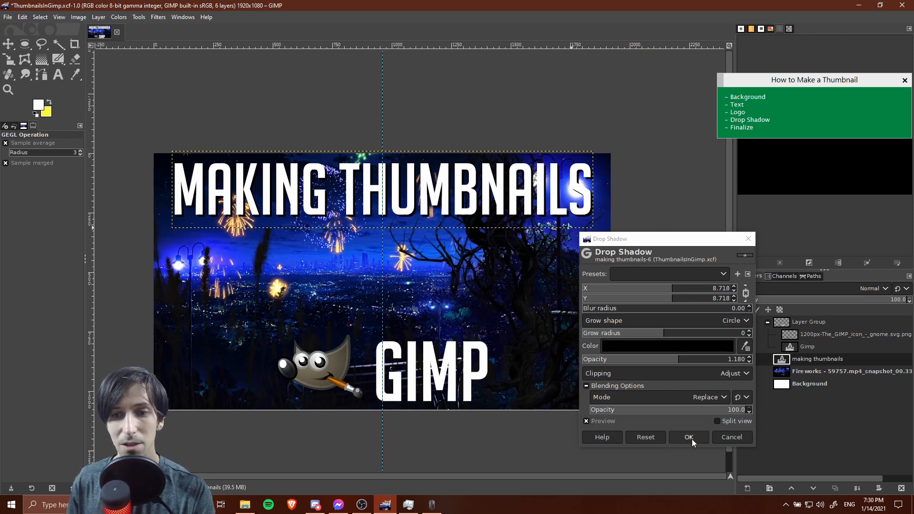
click(688, 437)
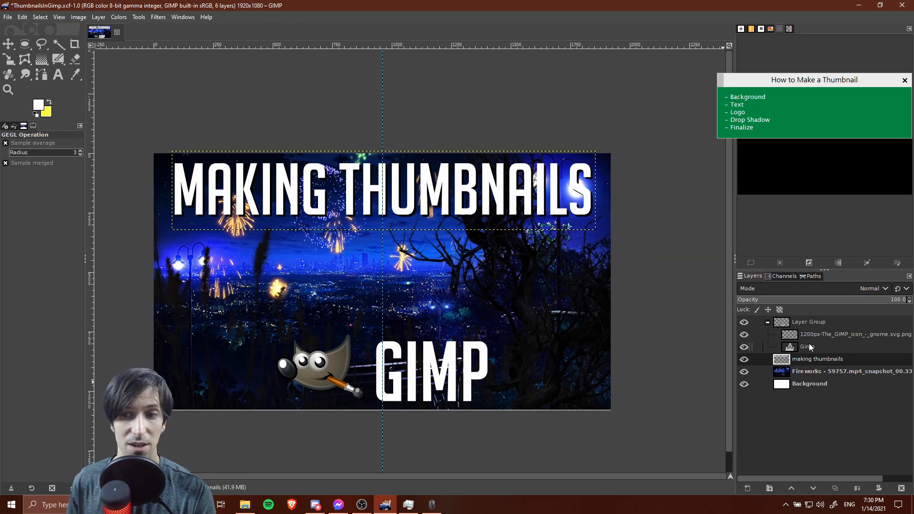
mouse_move(688, 341)
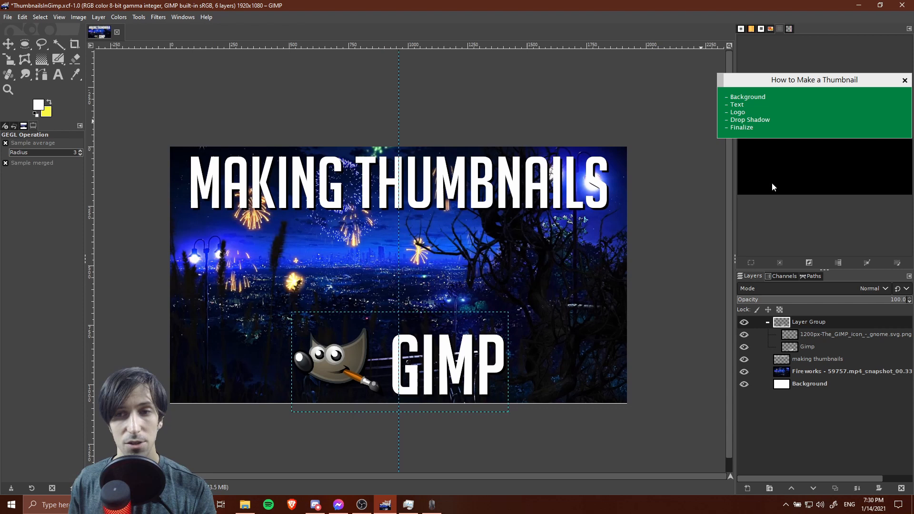
mouse_move(597, 262)
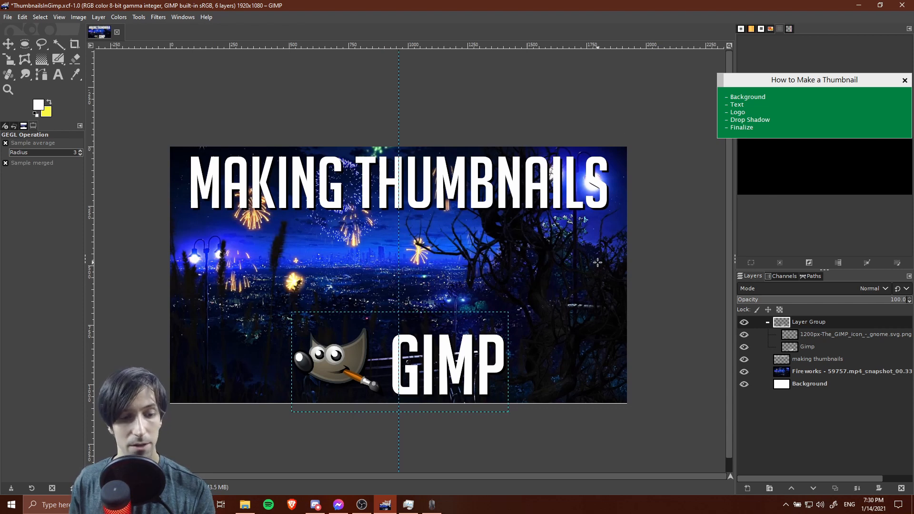
mouse_move(635, 246)
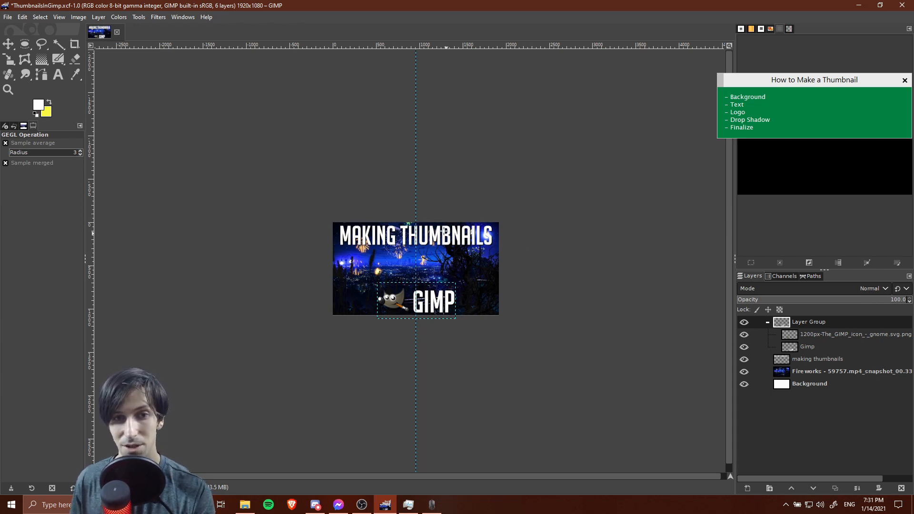
click(57, 75)
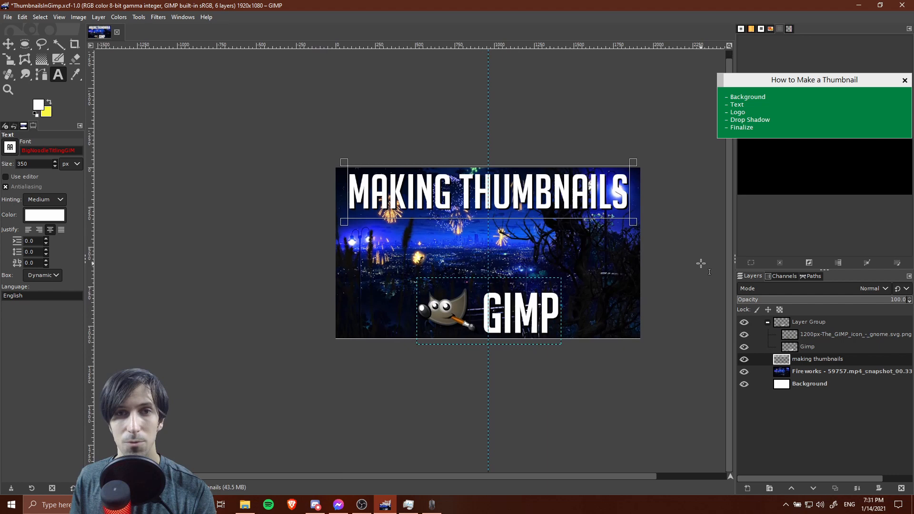
mouse_move(660, 254)
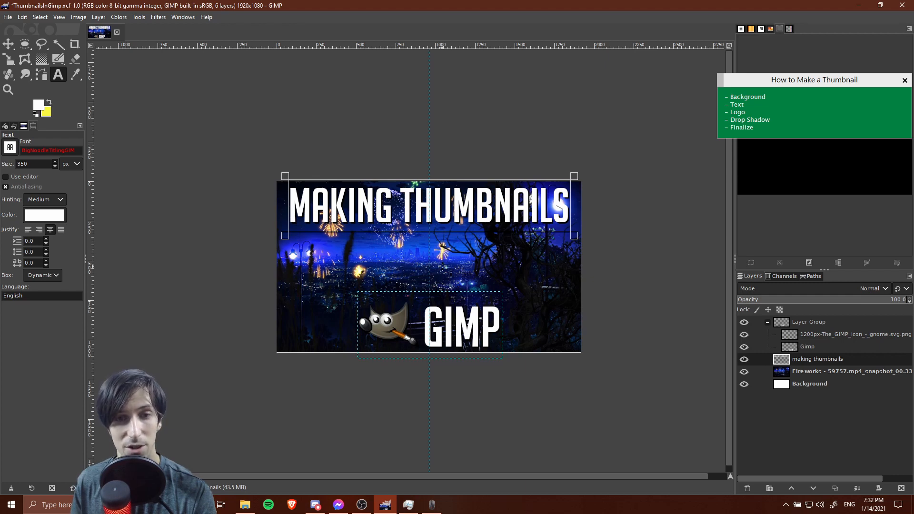
click(850, 371)
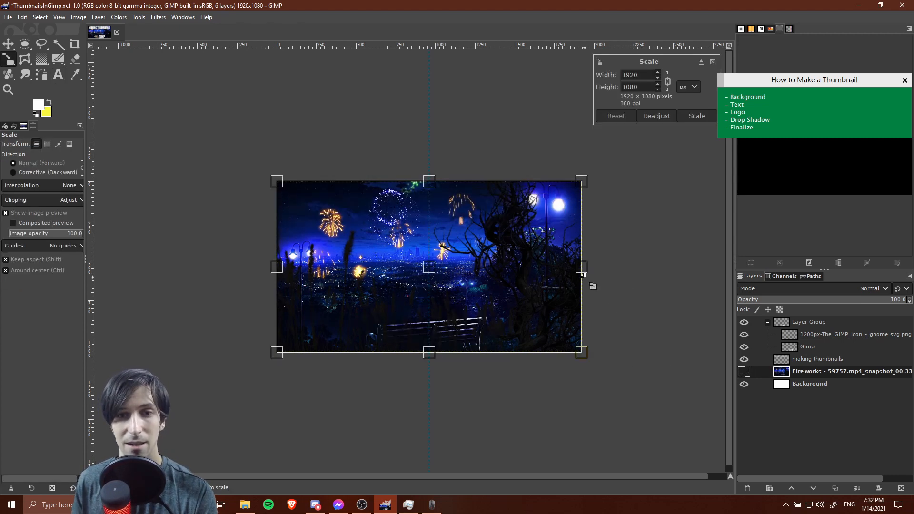
mouse_move(644, 186)
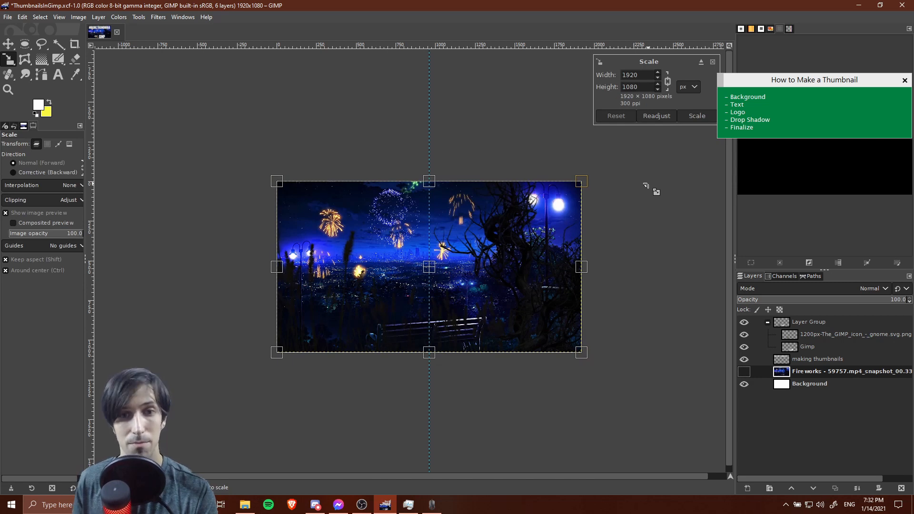
mouse_move(592, 189)
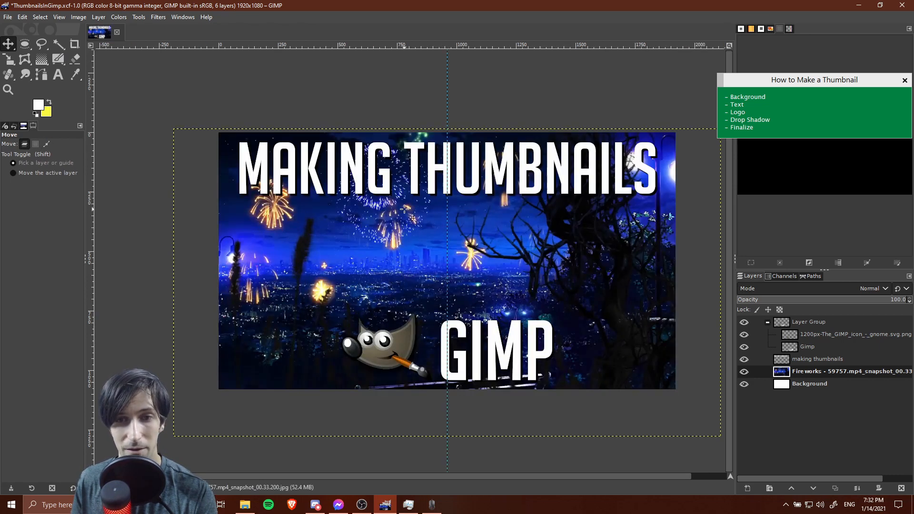
mouse_move(416, 325)
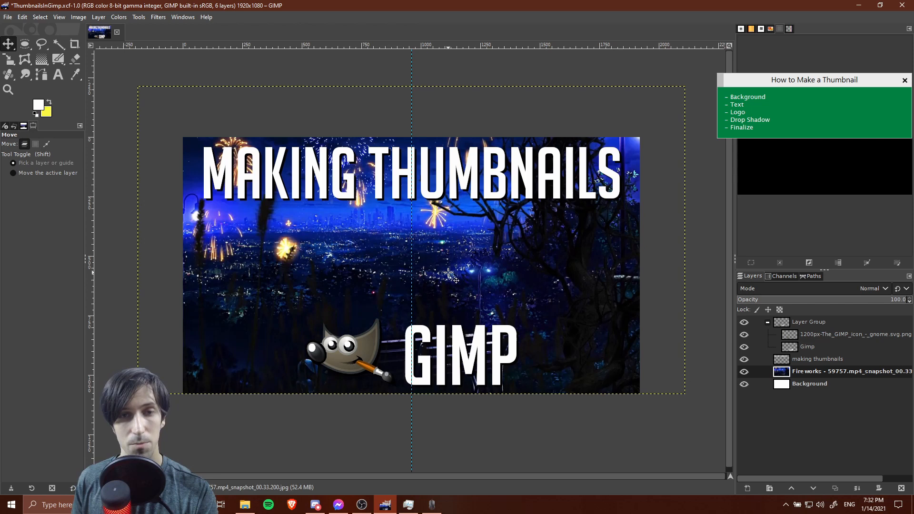
mouse_move(501, 267)
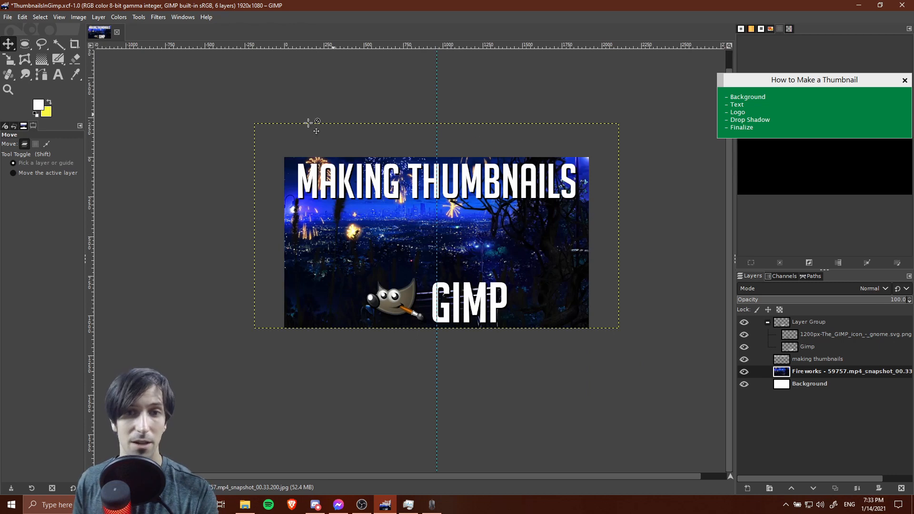
mouse_move(489, 142)
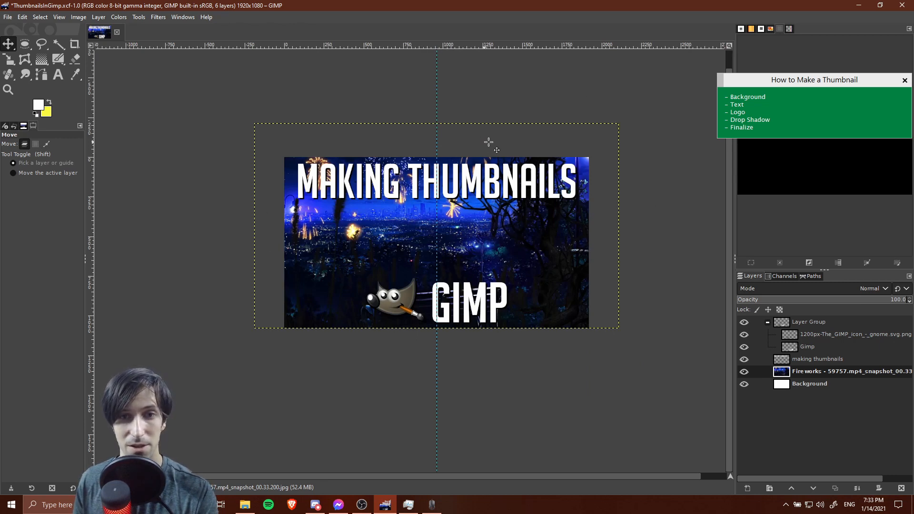
- Reposition the enlarged fireworks background, then select the mascot-and-GIMP text group
click(46, 143)
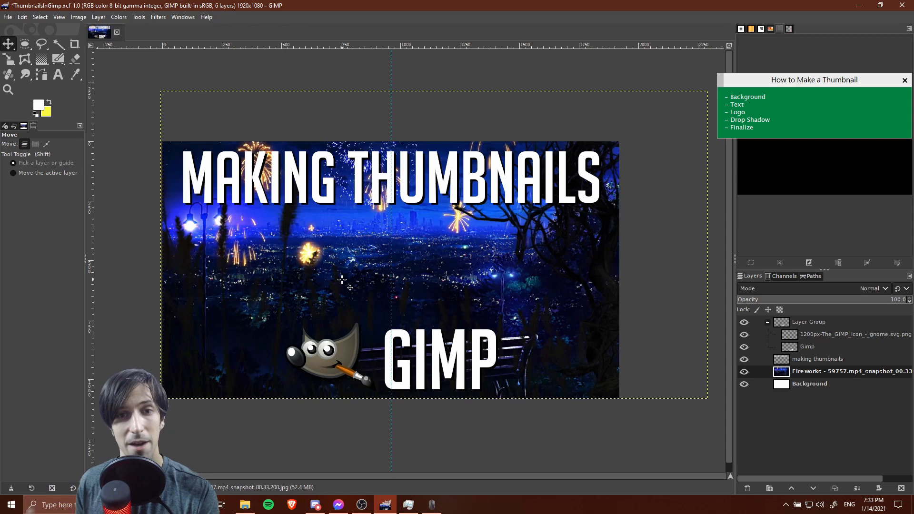
mouse_move(362, 300)
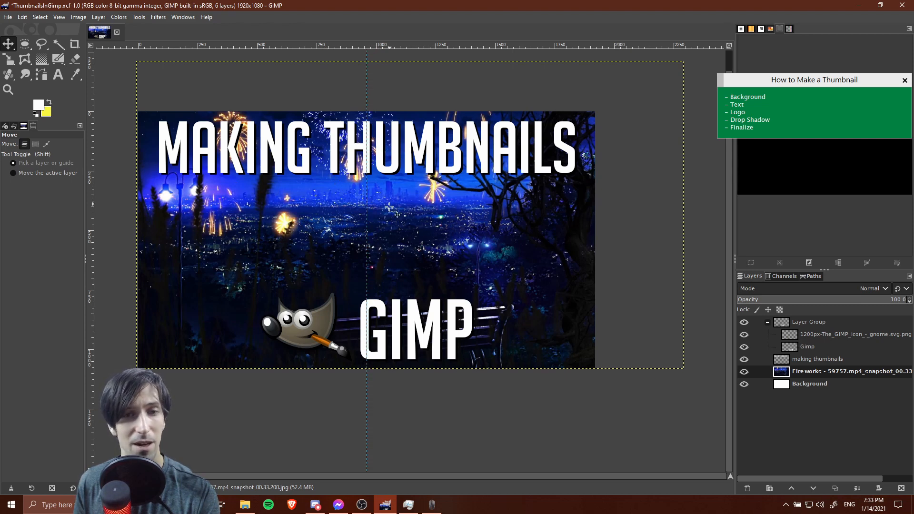
mouse_move(513, 221)
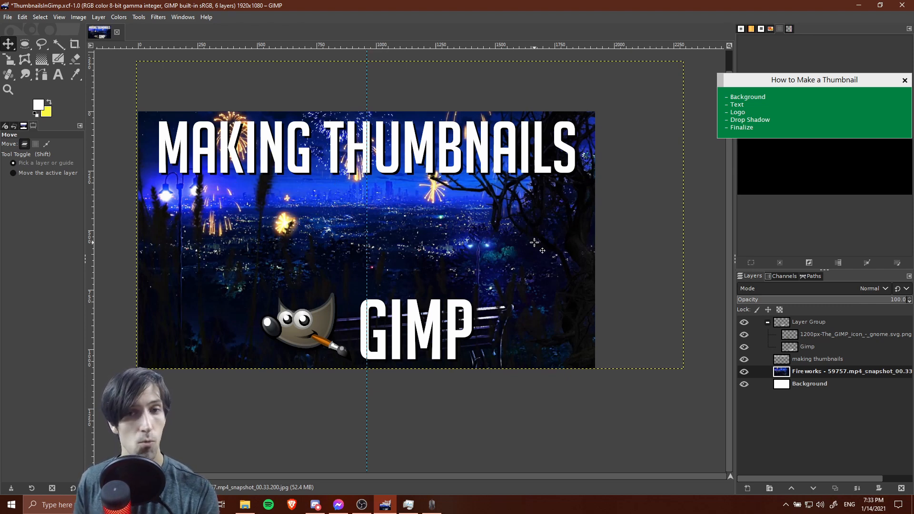
mouse_move(339, 208)
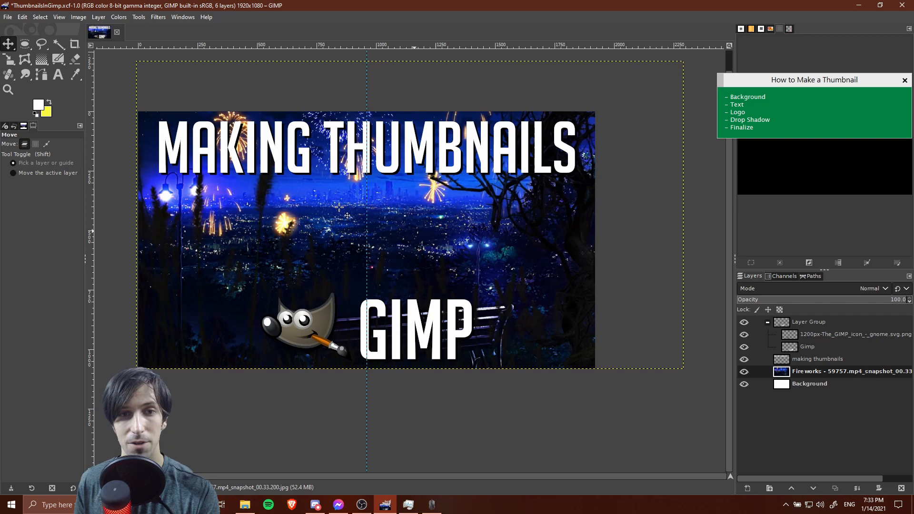
click(809, 322)
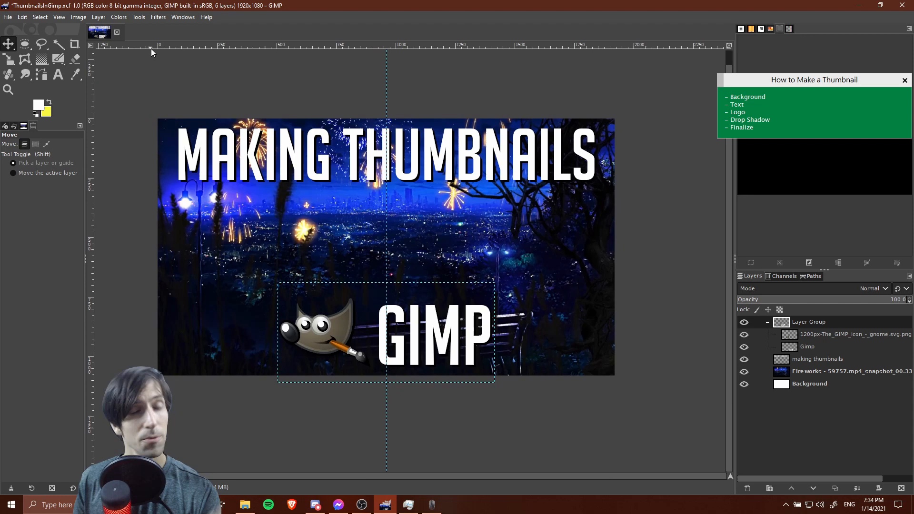
click(78, 17)
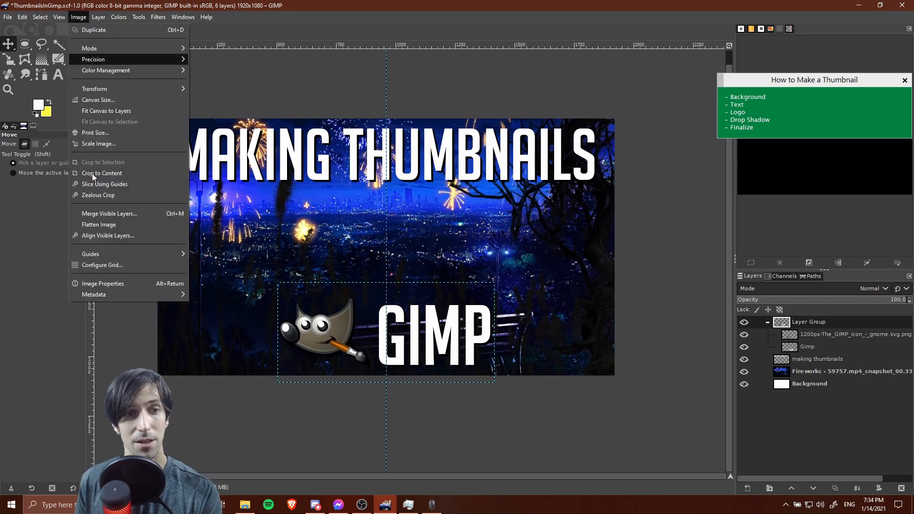
- Add horizontal guides at 5% and 95% using New Guide (by Percent)
click(90, 253)
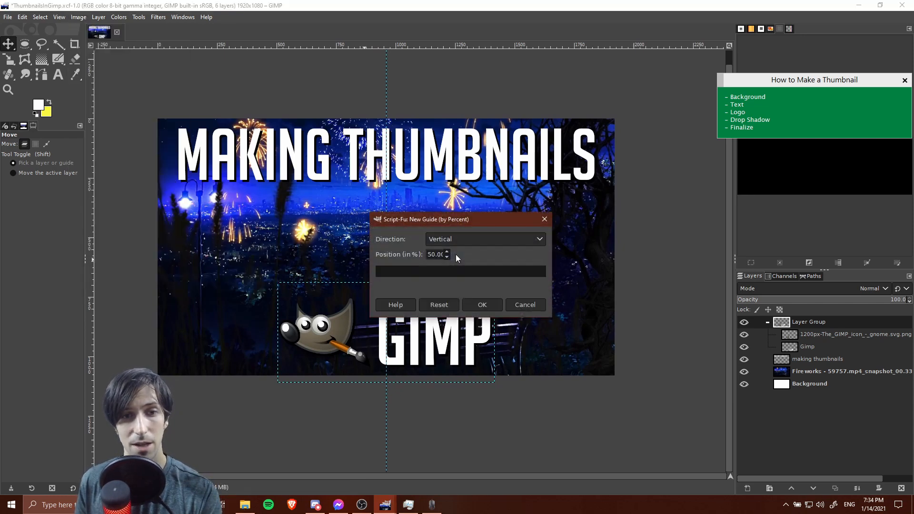
click(484, 239)
text(10)
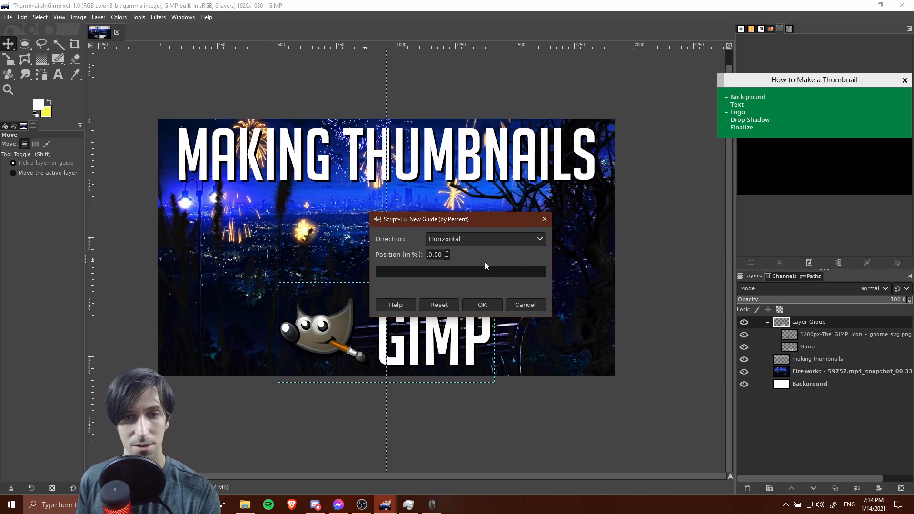
click(482, 304)
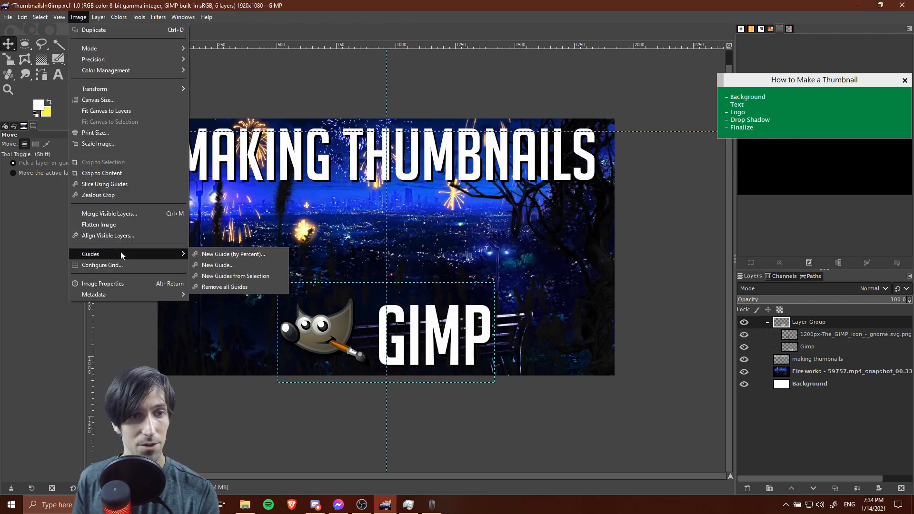
click(233, 253)
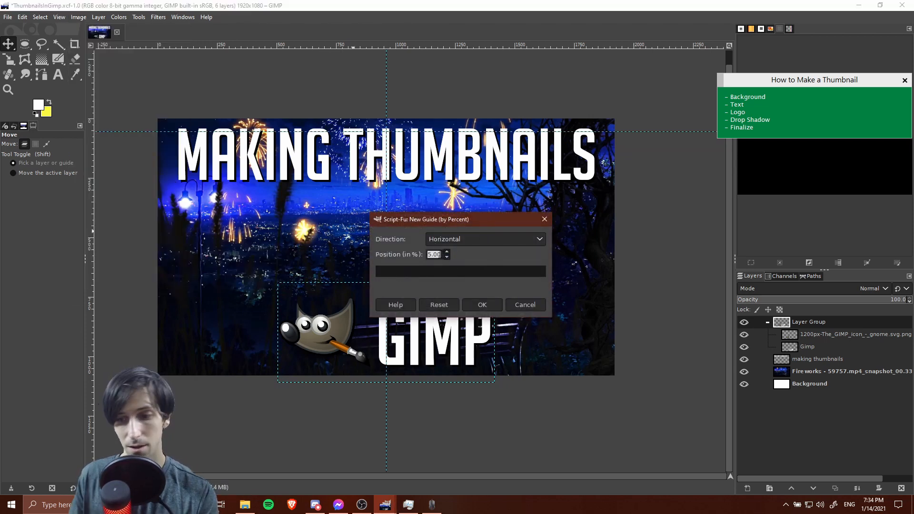
click(481, 304)
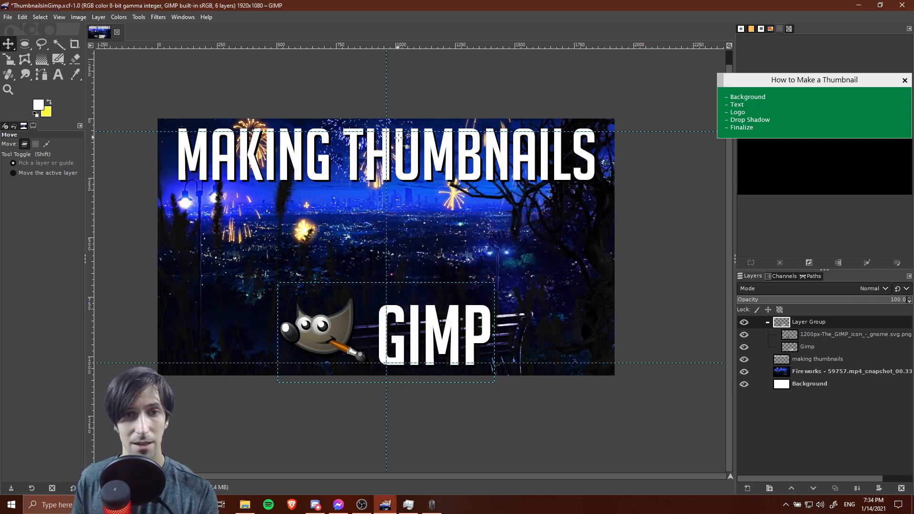
click(817, 358)
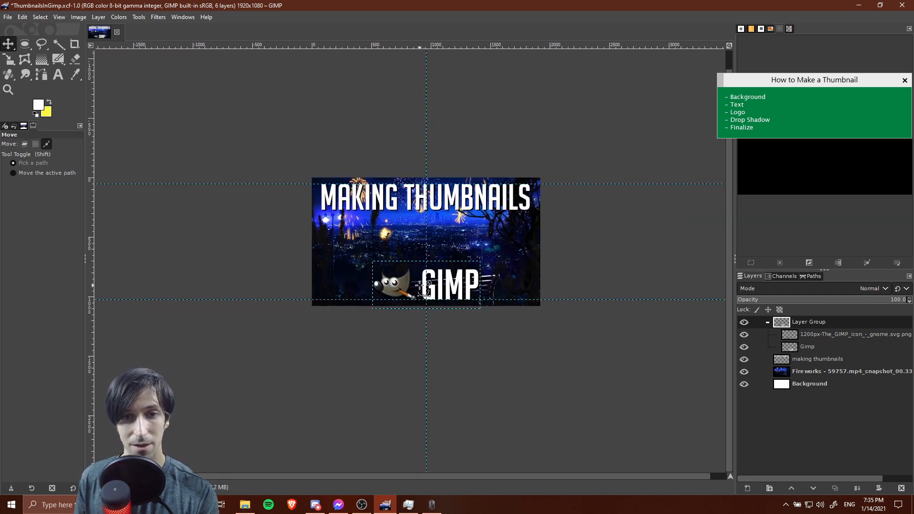
click(23, 144)
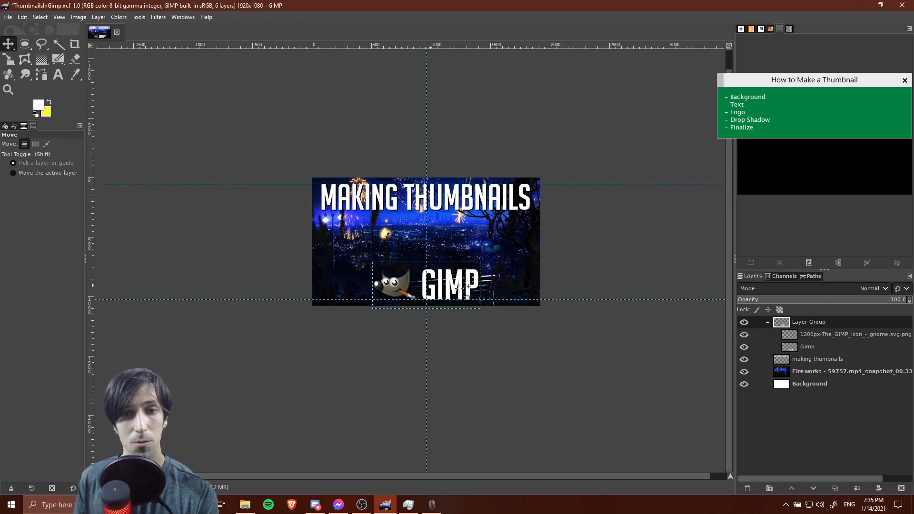
mouse_move(574, 277)
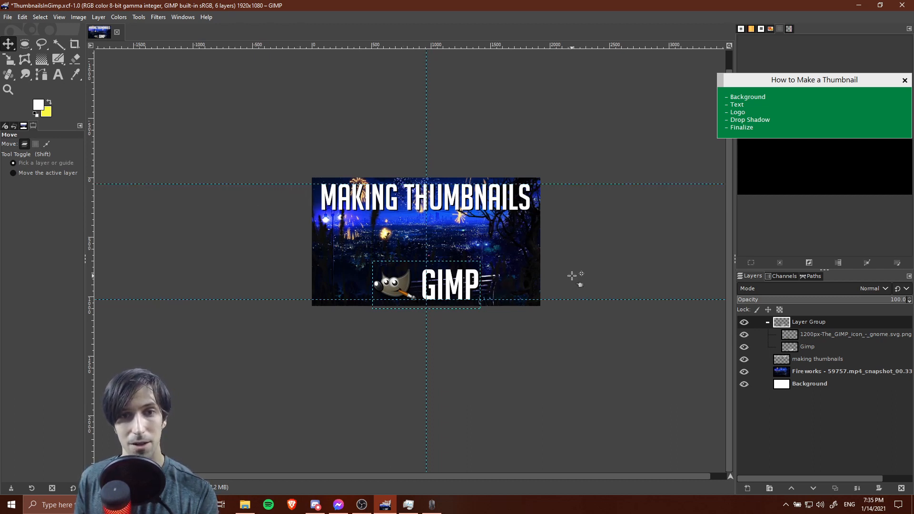
mouse_move(582, 230)
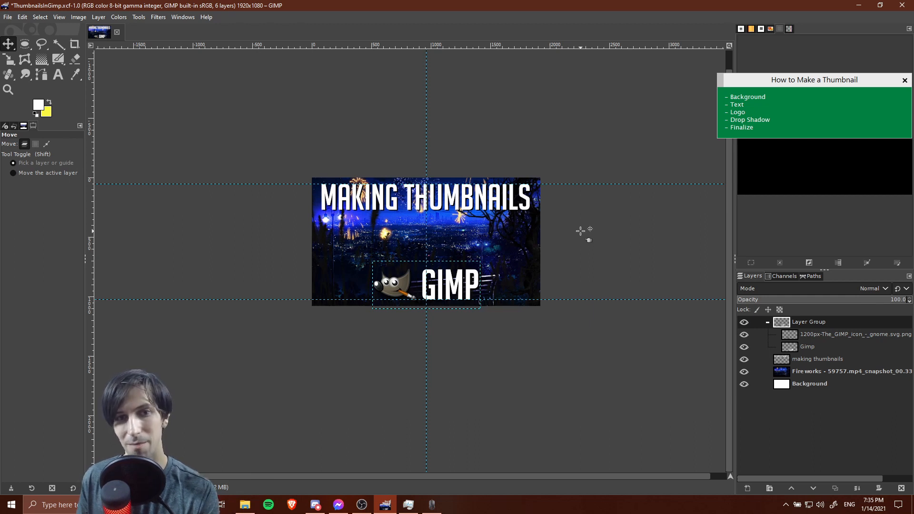
mouse_move(606, 245)
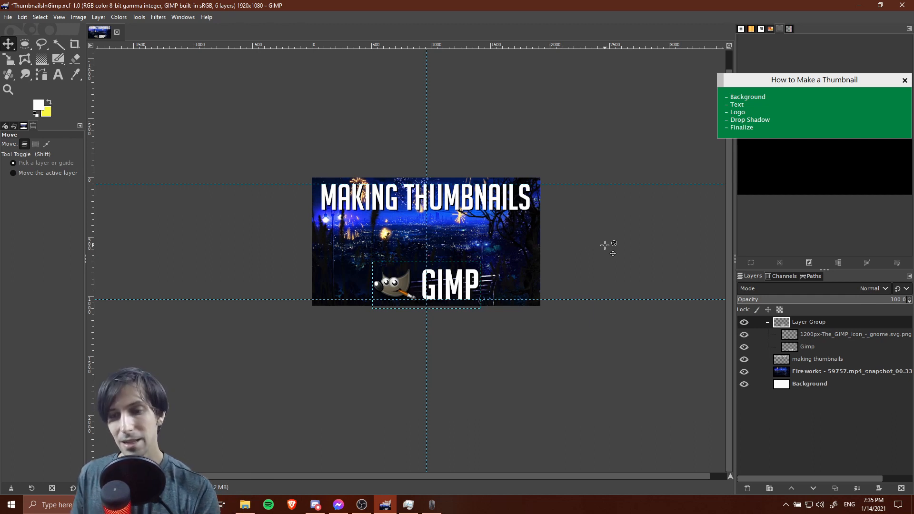